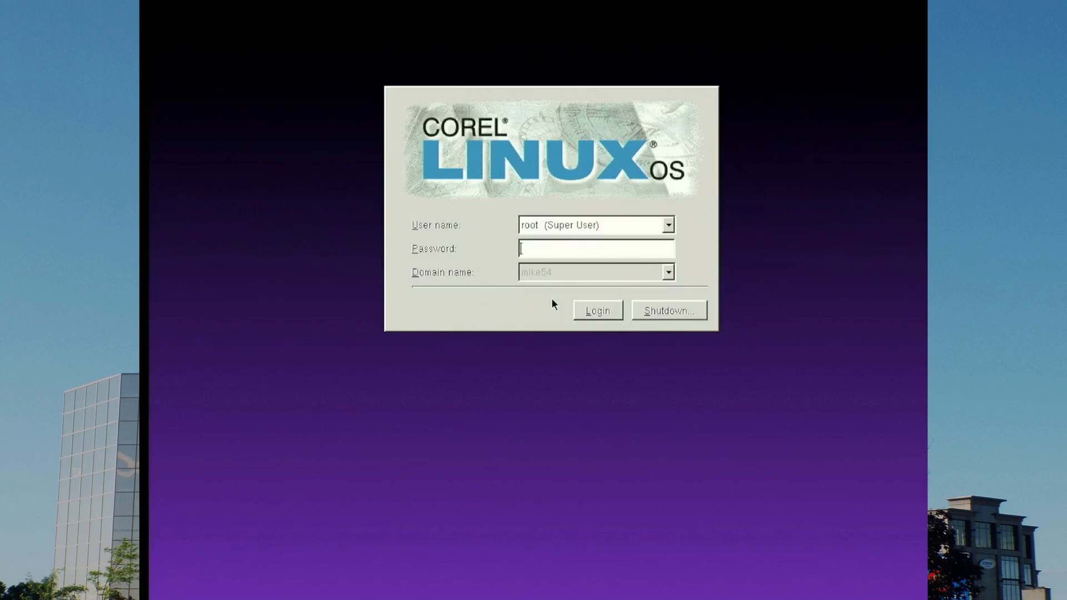
Step: Log in as root and enter the new password in the Password Settings form
{"action": "left_click", "coordinate": [595, 310]}
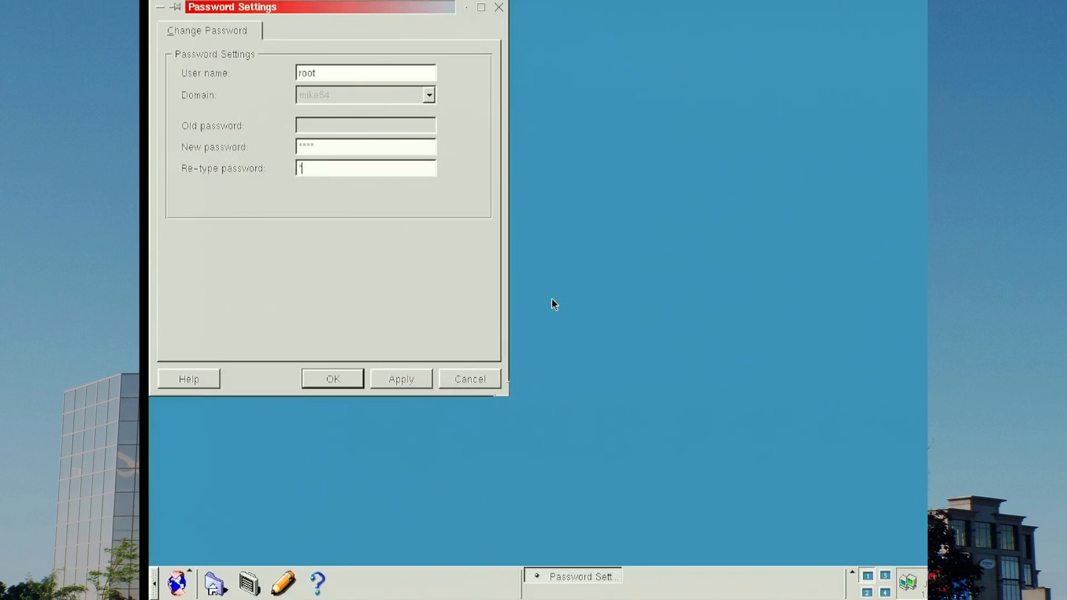
{"action": "type", "text": "***"}
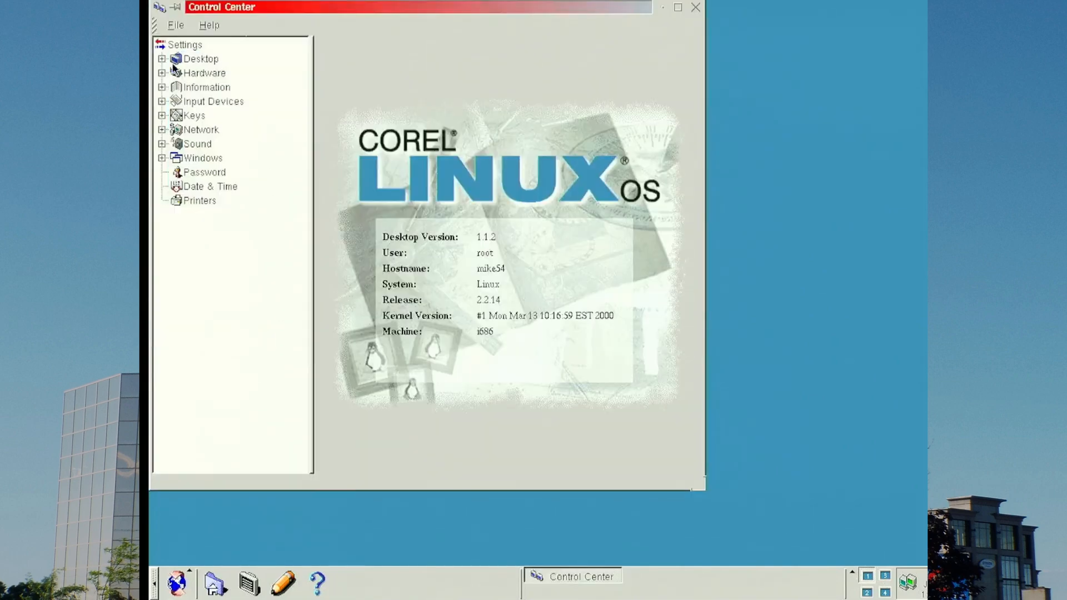
{"action": "mouse_move", "coordinate": [166, 66]}
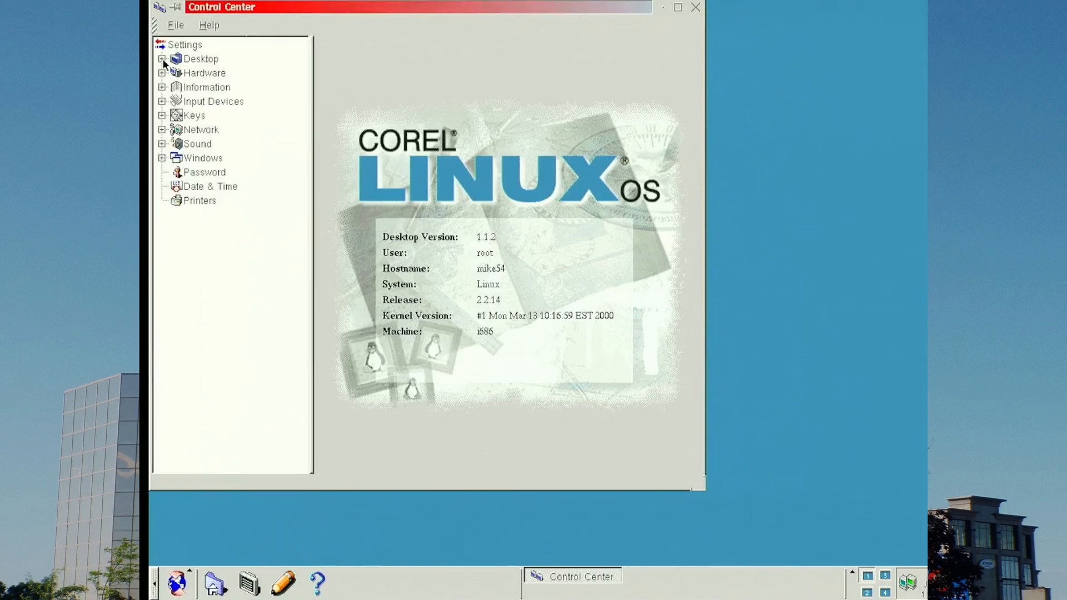
Step: Set the refresh frequency to 70.068 Hz at 1024x768 in Video Settings, test, accept and apply it
{"action": "left_click", "coordinate": [164, 59]}
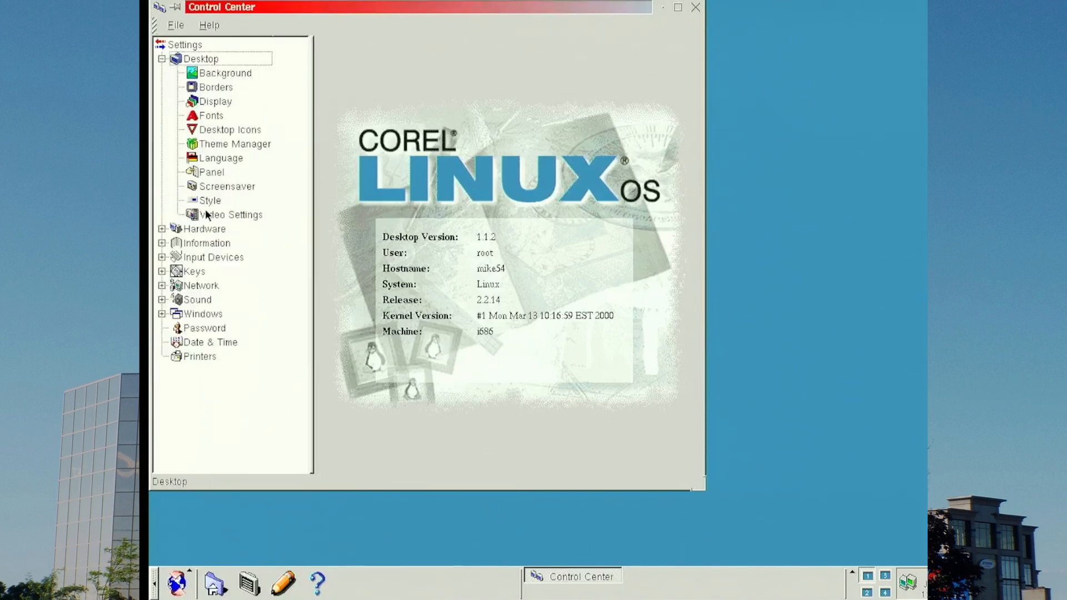
{"action": "left_click", "coordinate": [232, 215]}
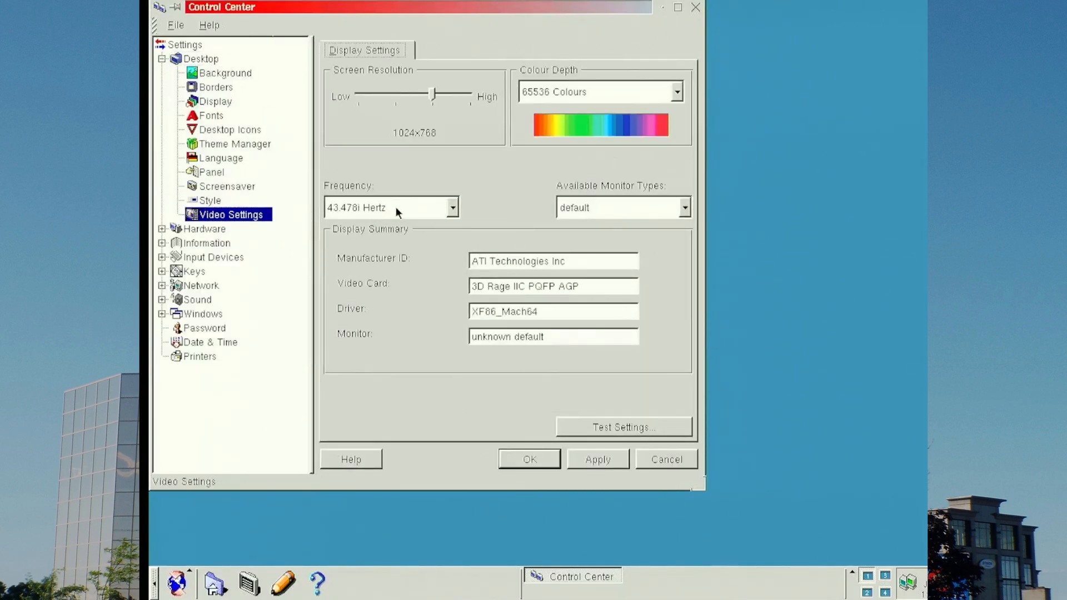
{"action": "mouse_move", "coordinate": [403, 208]}
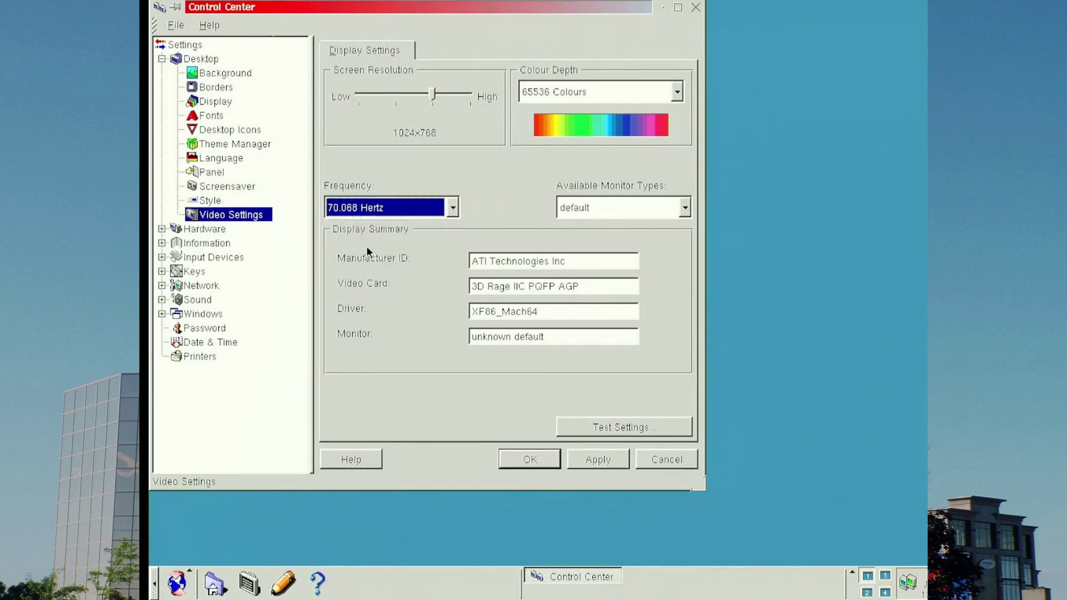
{"action": "mouse_move", "coordinate": [598, 429]}
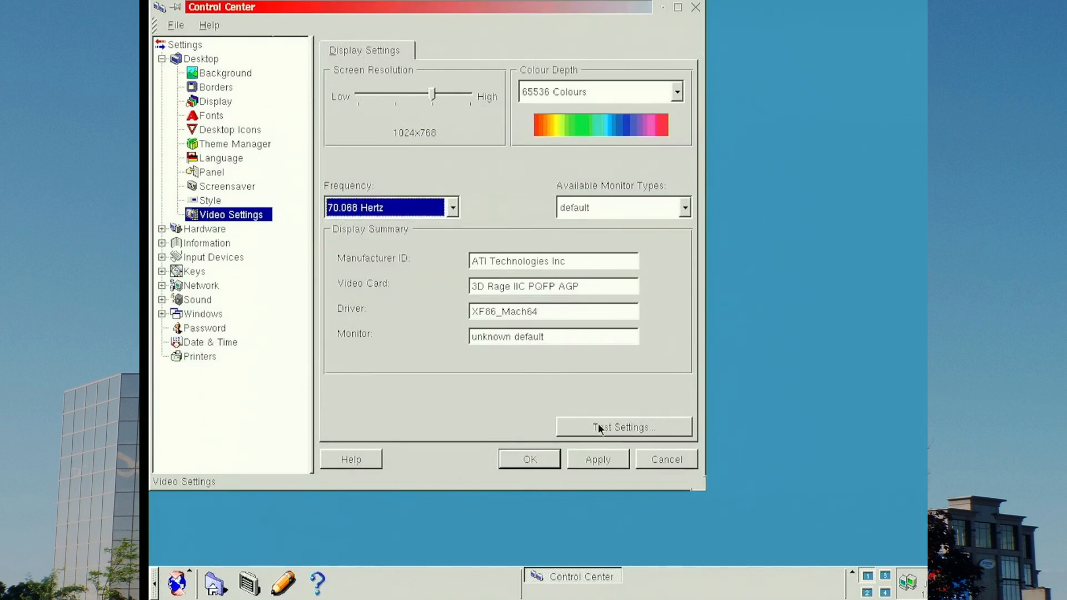
{"action": "left_click", "coordinate": [622, 427]}
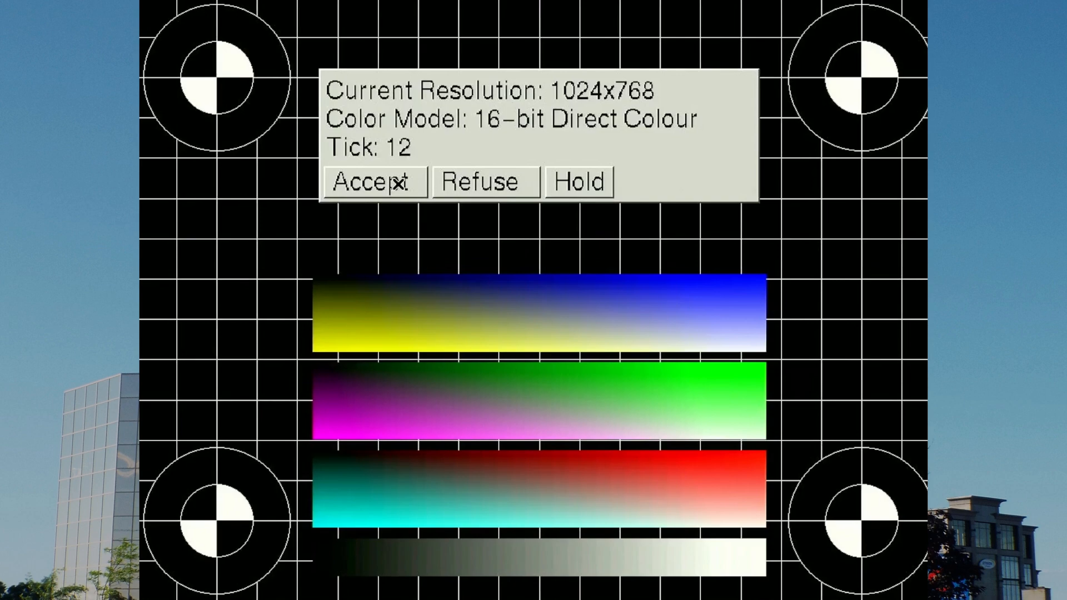
{"action": "left_click", "coordinate": [373, 181]}
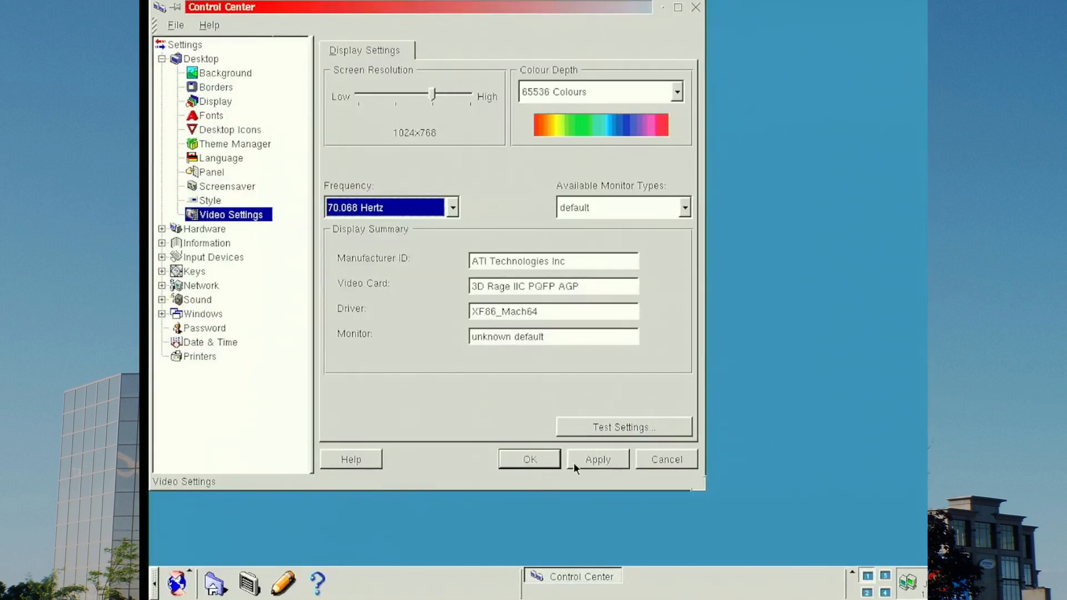
{"action": "left_click", "coordinate": [621, 426]}
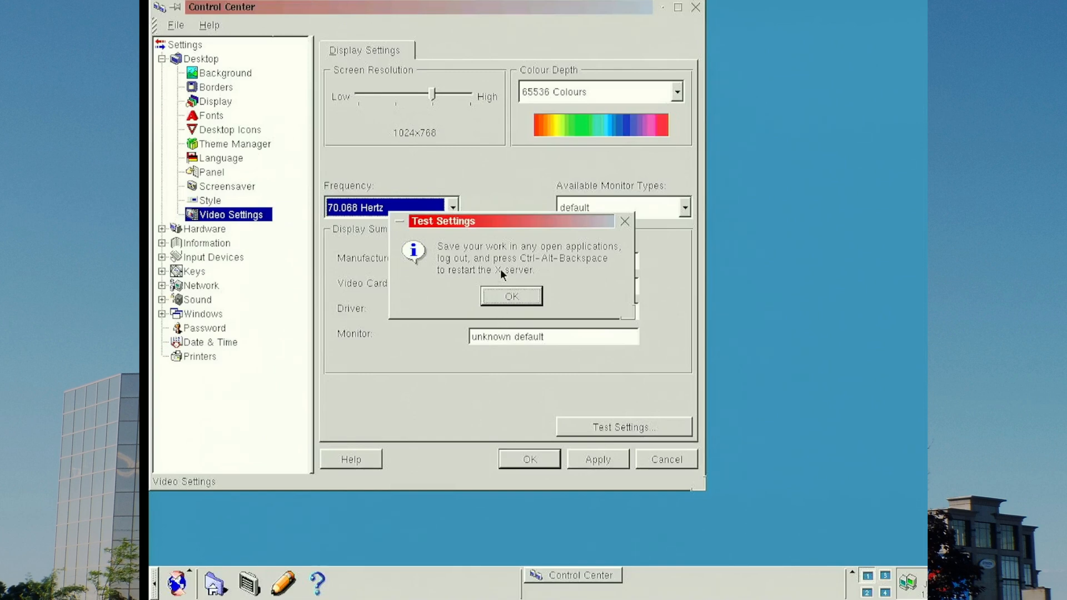
{"action": "left_click", "coordinate": [510, 296]}
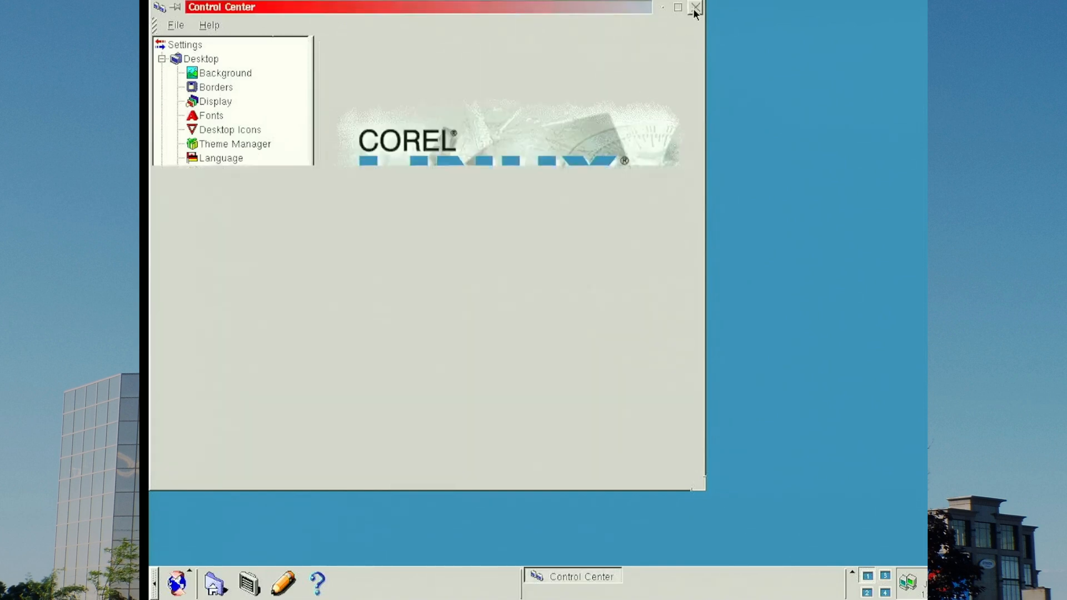
Step: Close the Control Center and sign back in as root after the display restart
{"action": "left_click", "coordinate": [695, 7]}
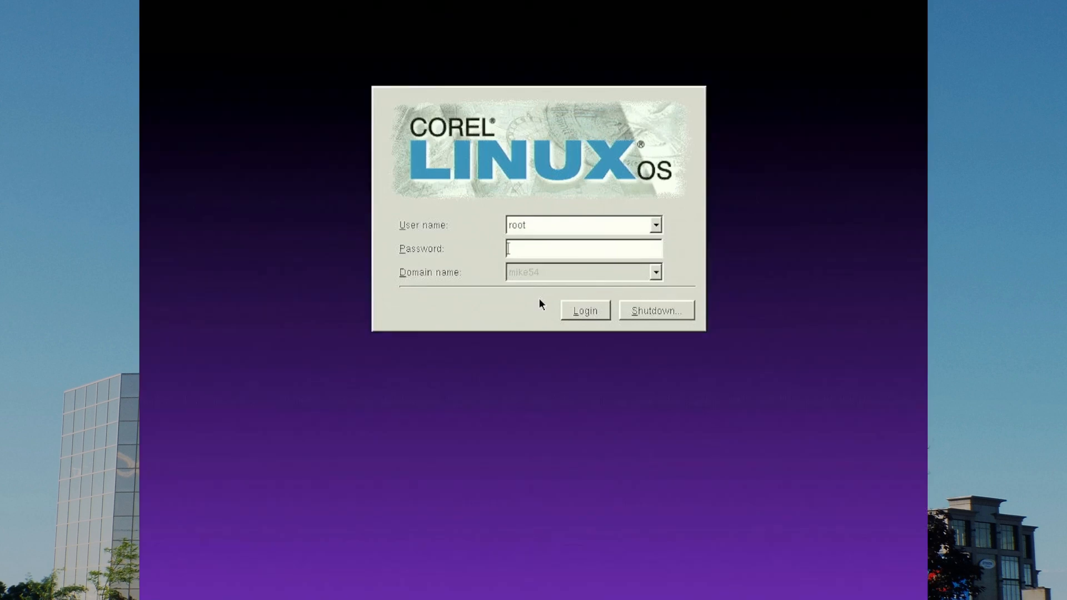
{"action": "left_click", "coordinate": [584, 310]}
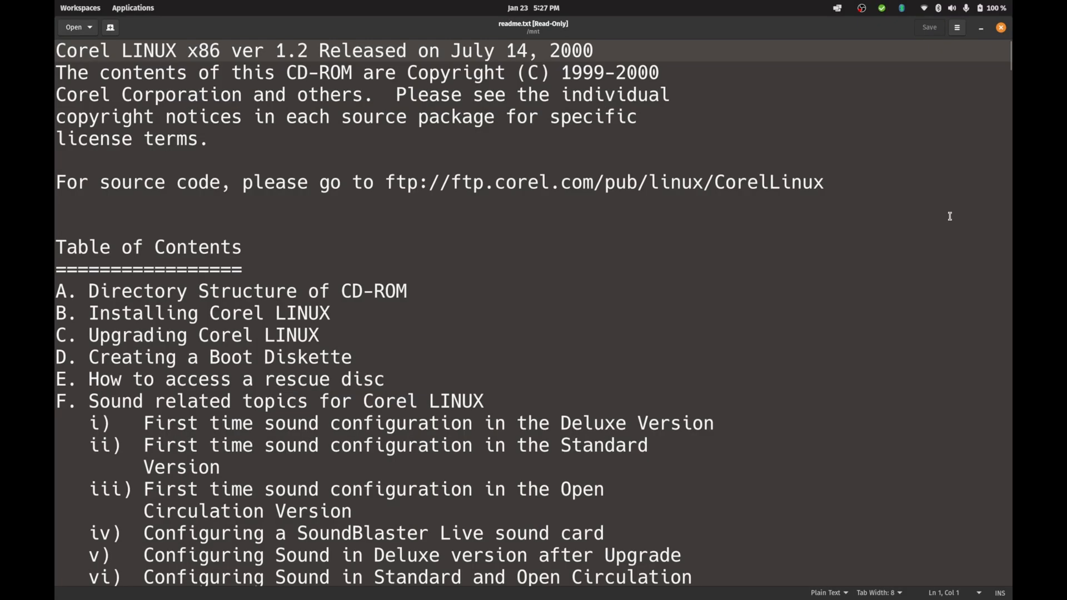
Step: Review the readme's table of contents before returning to Corel Update
{"action": "scroll", "scroll_direction": "down", "scroll_amount": 3}
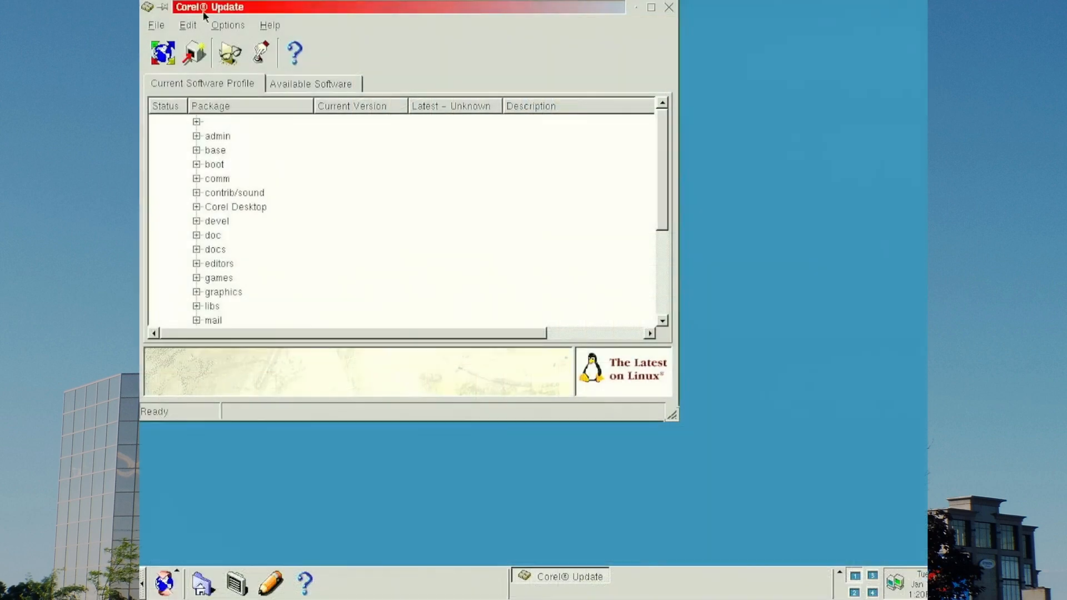
Step: Disable the distribution site as a package source and confirm the source changes
{"action": "left_click", "coordinate": [155, 26]}
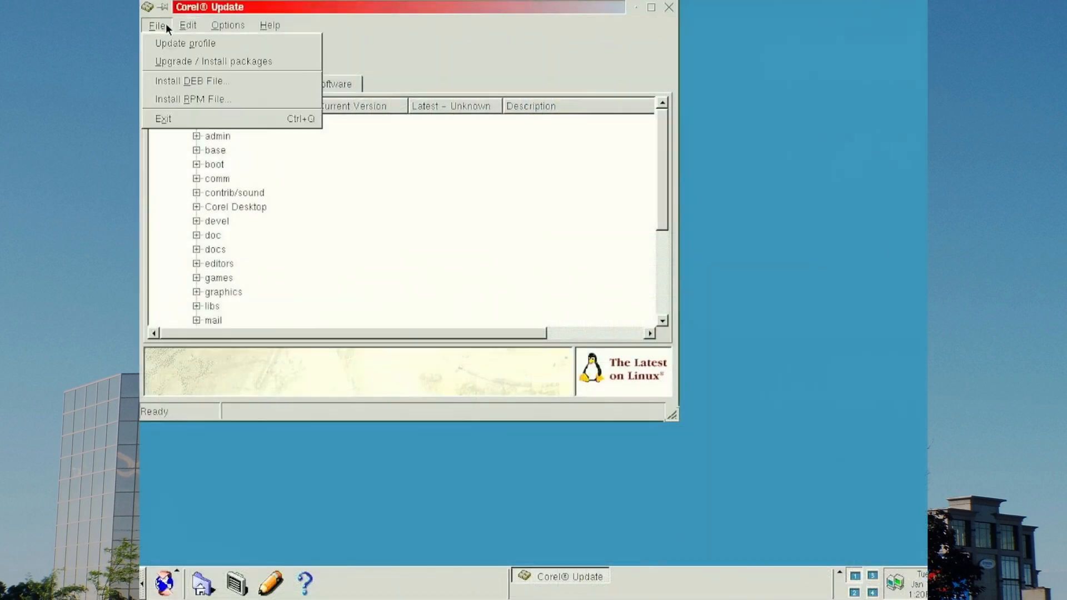
{"action": "left_click", "coordinate": [227, 26]}
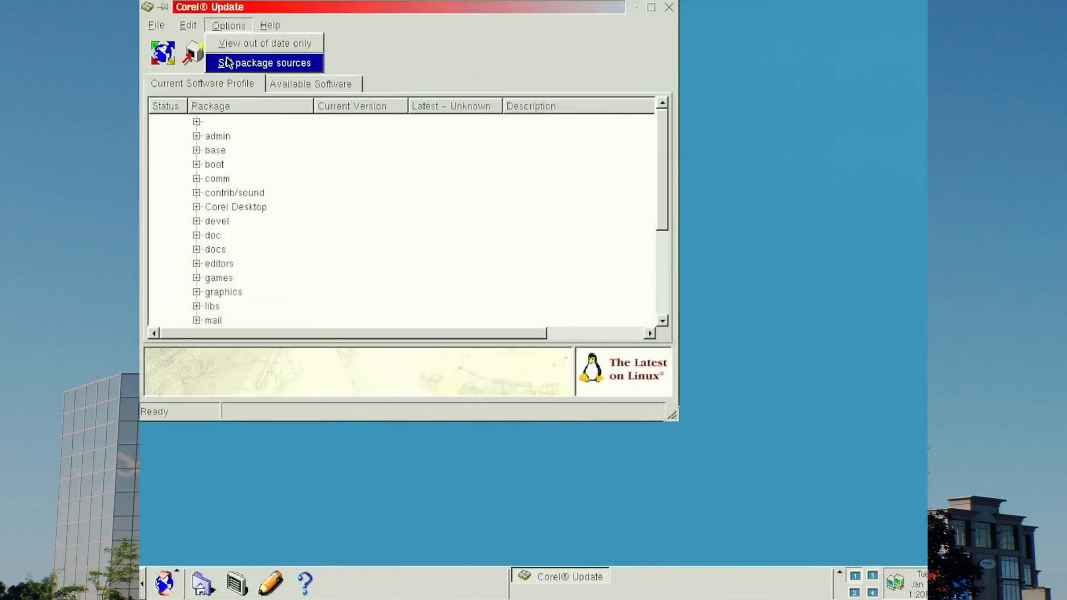
{"action": "left_click", "coordinate": [264, 63]}
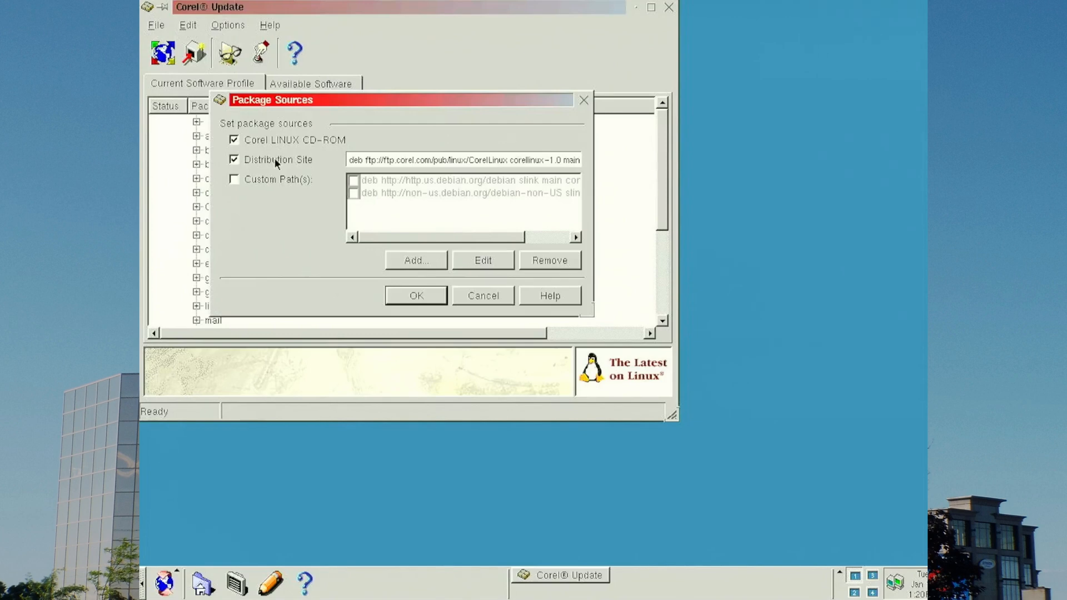
{"action": "left_click", "coordinate": [233, 159]}
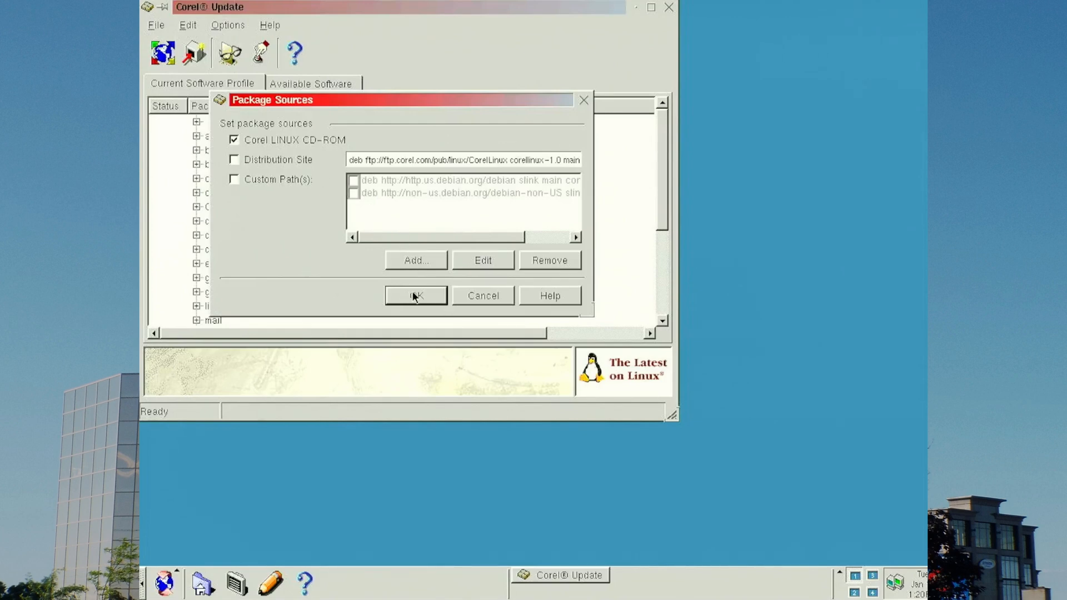
{"action": "left_click", "coordinate": [415, 296]}
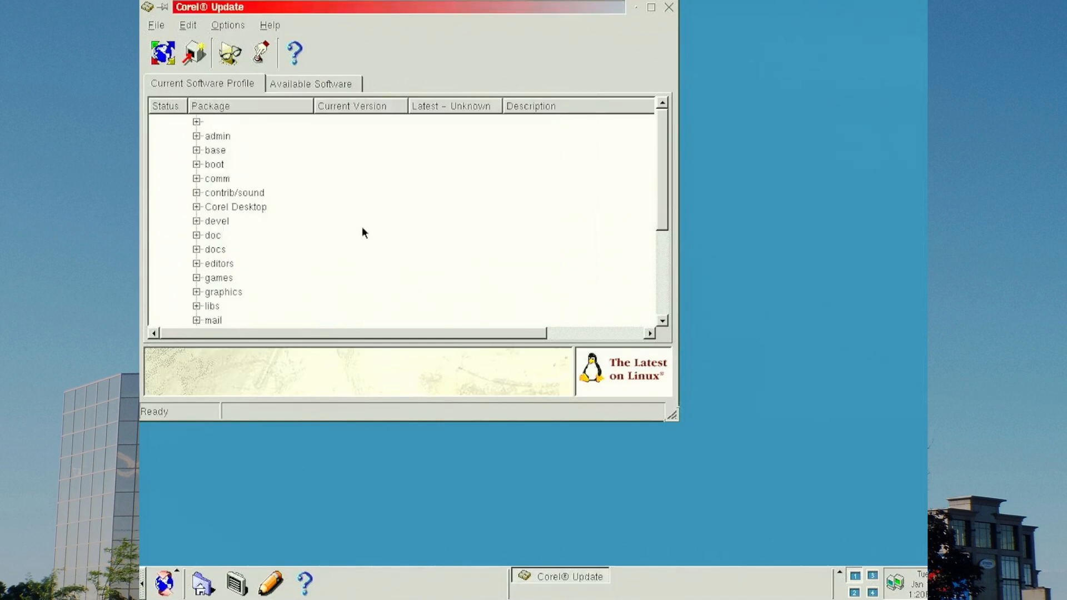
Step: Refresh the profile from CD-ROM, install the emu10k1 kernel module package and acknowledge the install error
{"action": "left_click", "coordinate": [155, 25]}
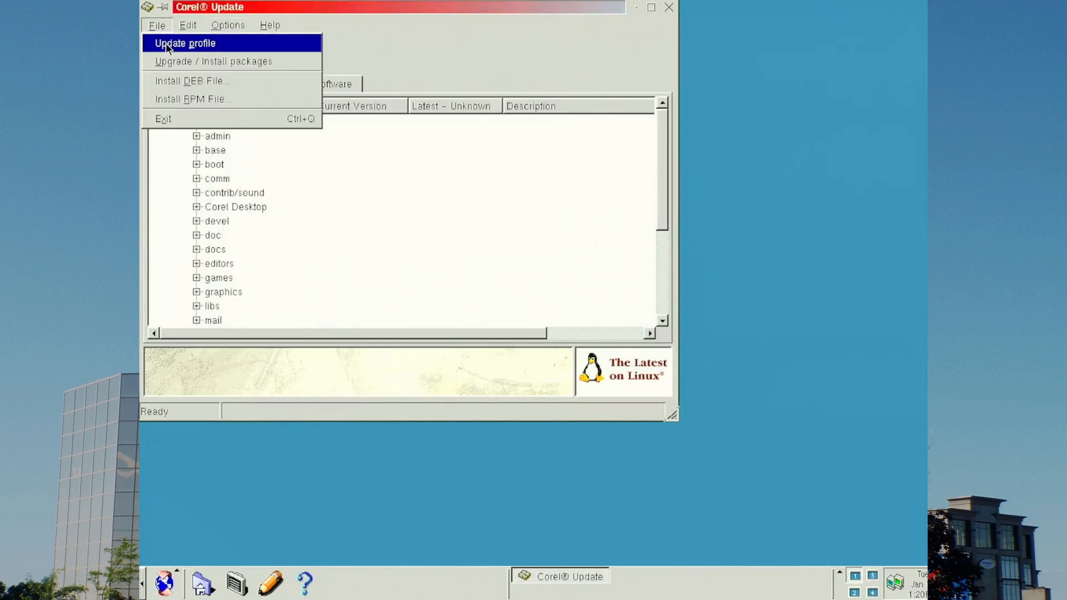
{"action": "left_click", "coordinate": [185, 44]}
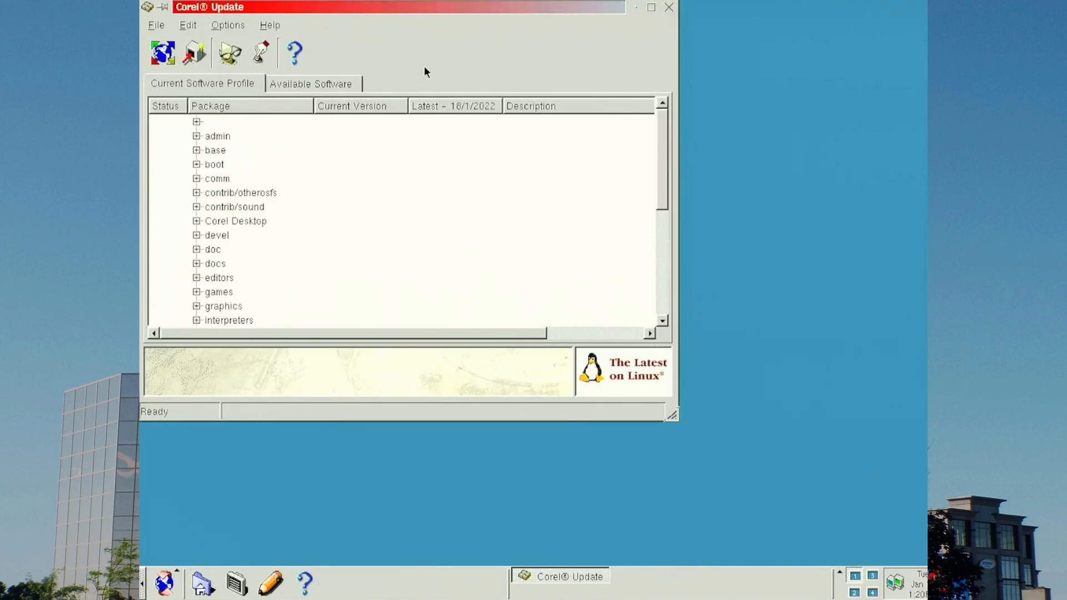
{"action": "mouse_move", "coordinate": [545, 172]}
{"action": "type", "text": "emu10k1"}
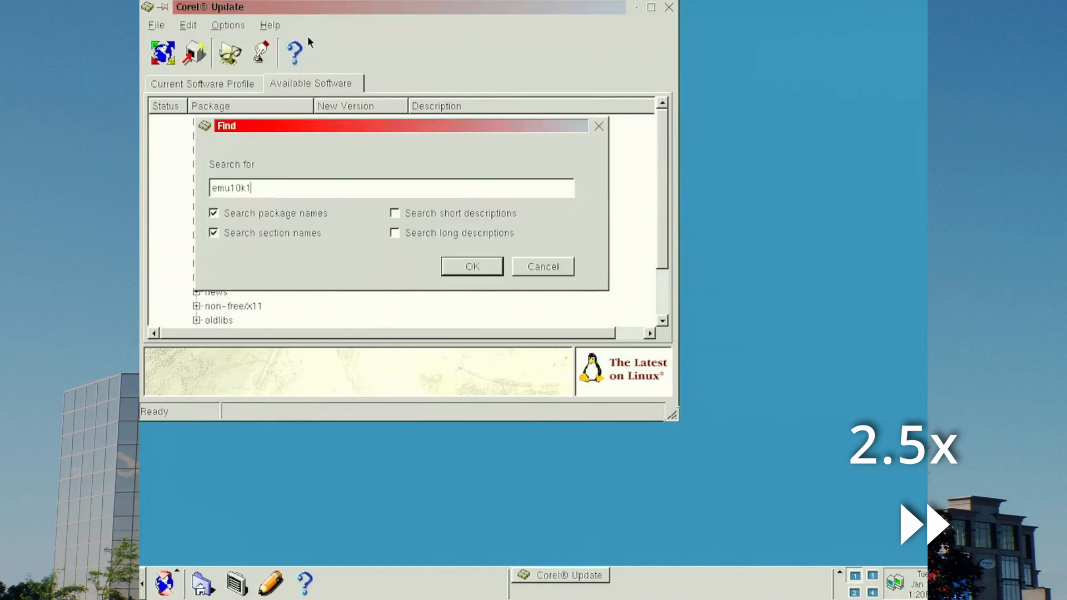
{"action": "left_click", "coordinate": [155, 25]}
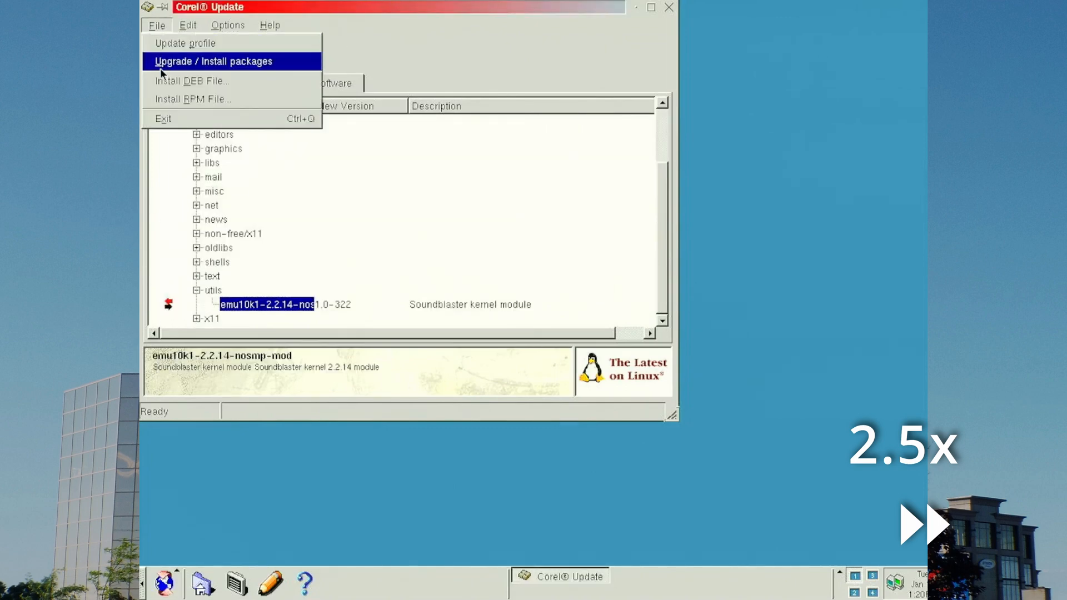
{"action": "left_click", "coordinate": [213, 62]}
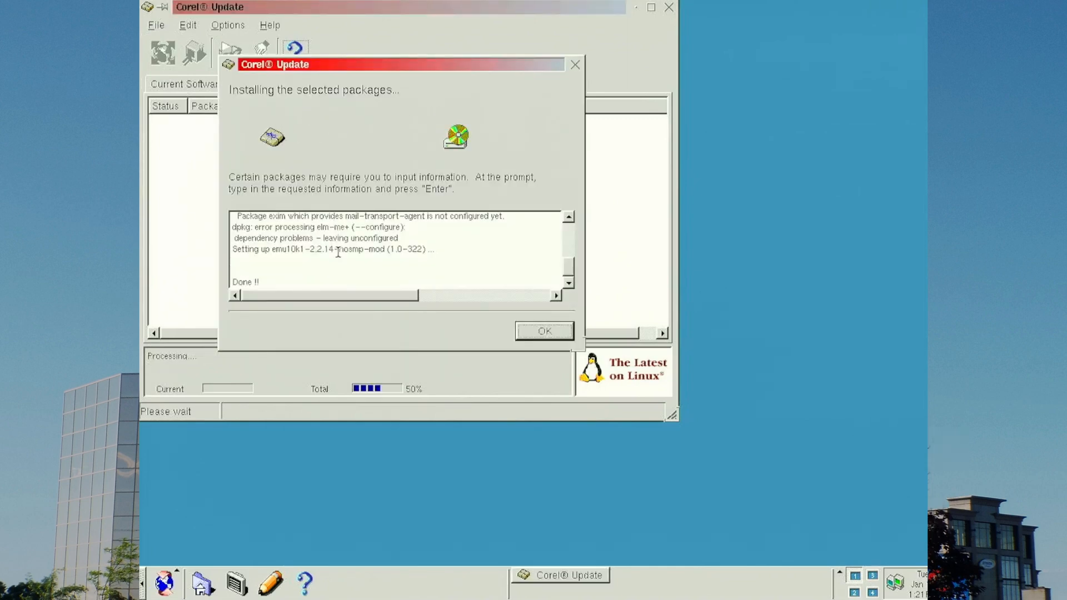
{"action": "left_click", "coordinate": [543, 331]}
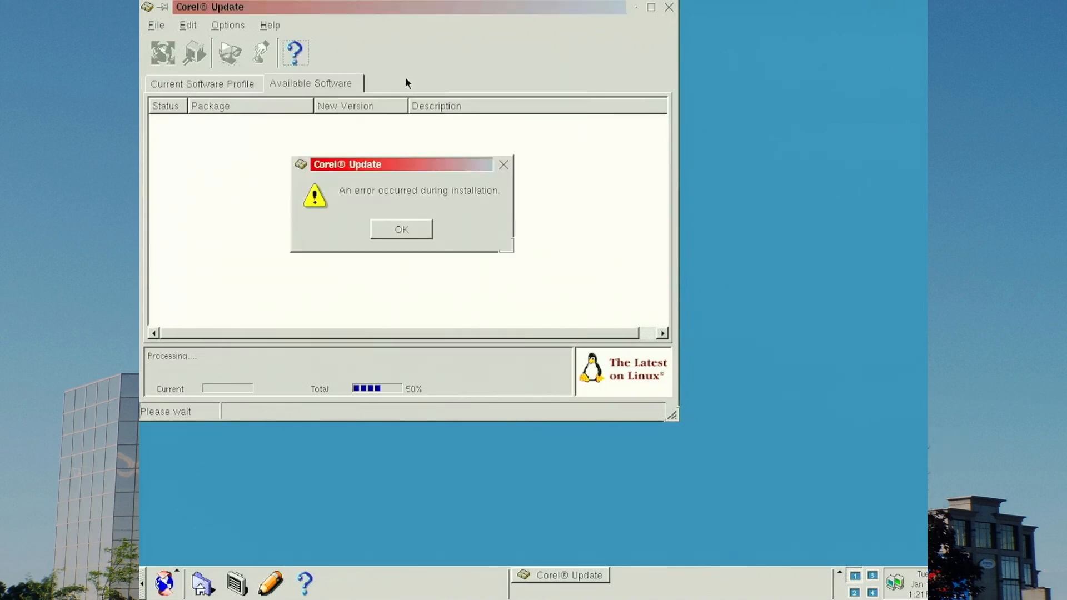
{"action": "left_click", "coordinate": [400, 229]}
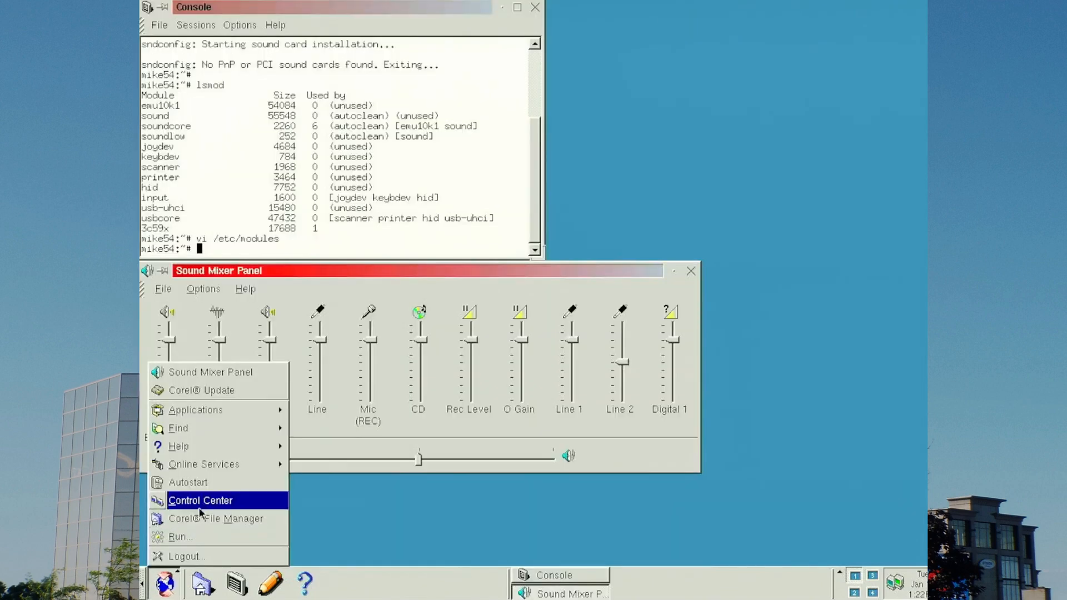
Step: Show the System Sounds settings in Control Center and enable system sounds
{"action": "left_click", "coordinate": [200, 500]}
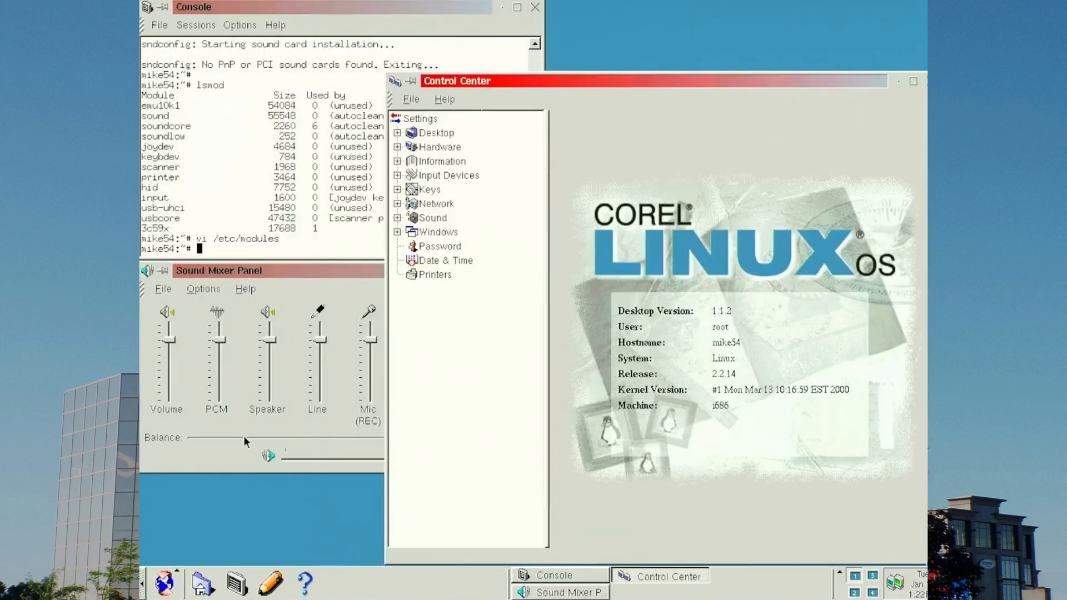
{"action": "left_click", "coordinate": [468, 246]}
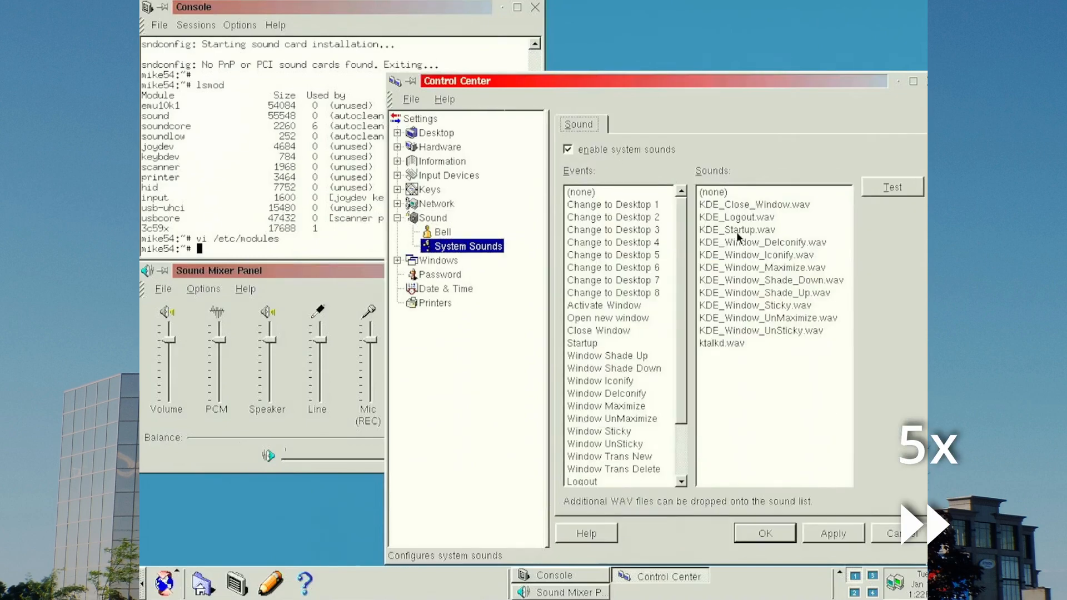
{"action": "left_click", "coordinate": [736, 229]}
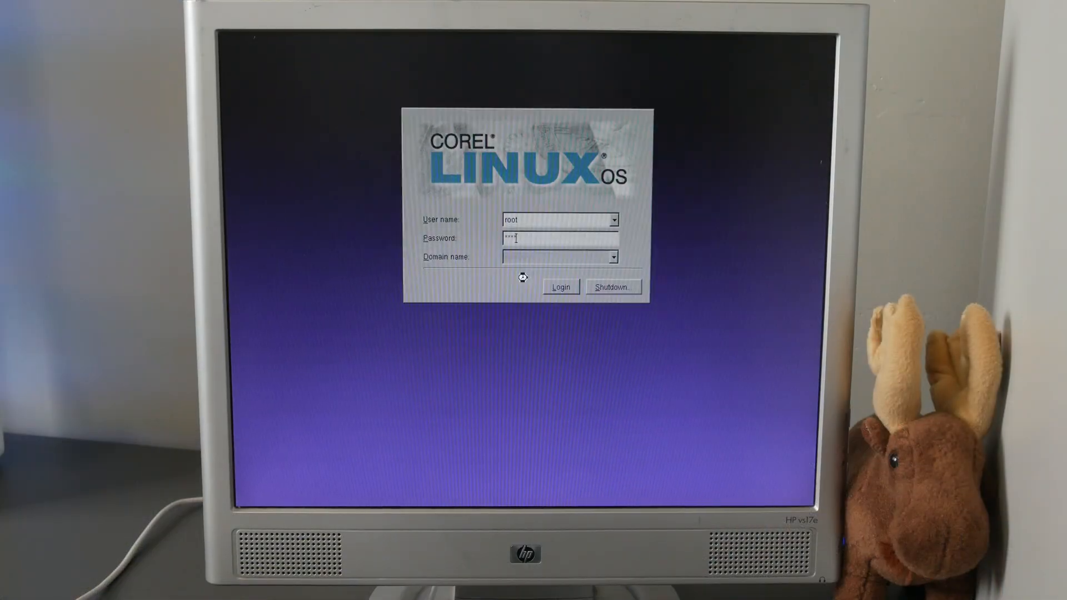
Step: Log in as root, pick KDE_Startup.wav in System Sounds and return to the main page
{"action": "left_click", "coordinate": [559, 287]}
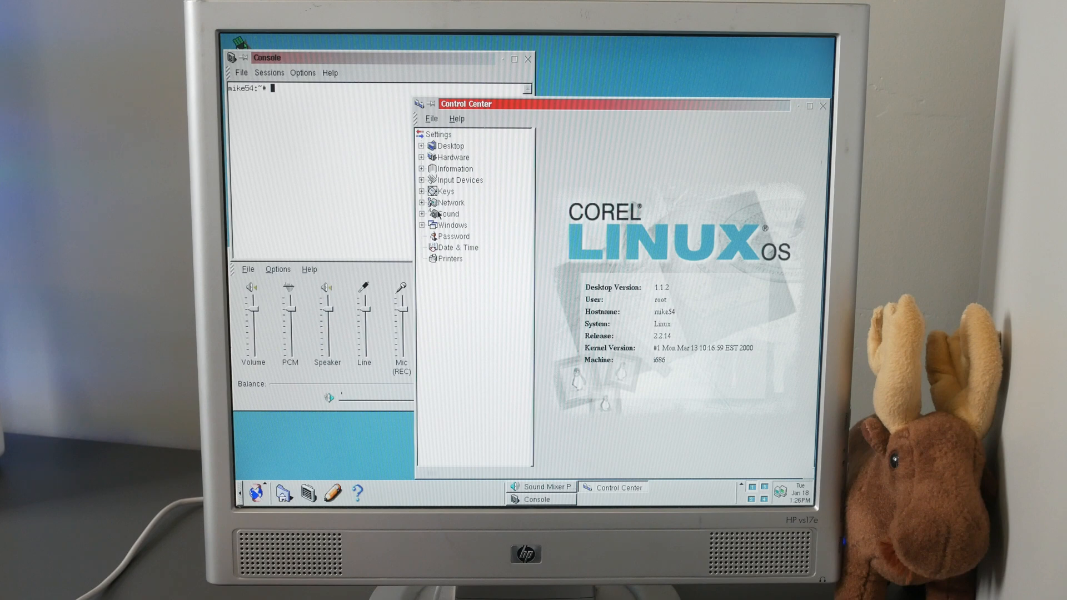
{"action": "left_click", "coordinate": [422, 214]}
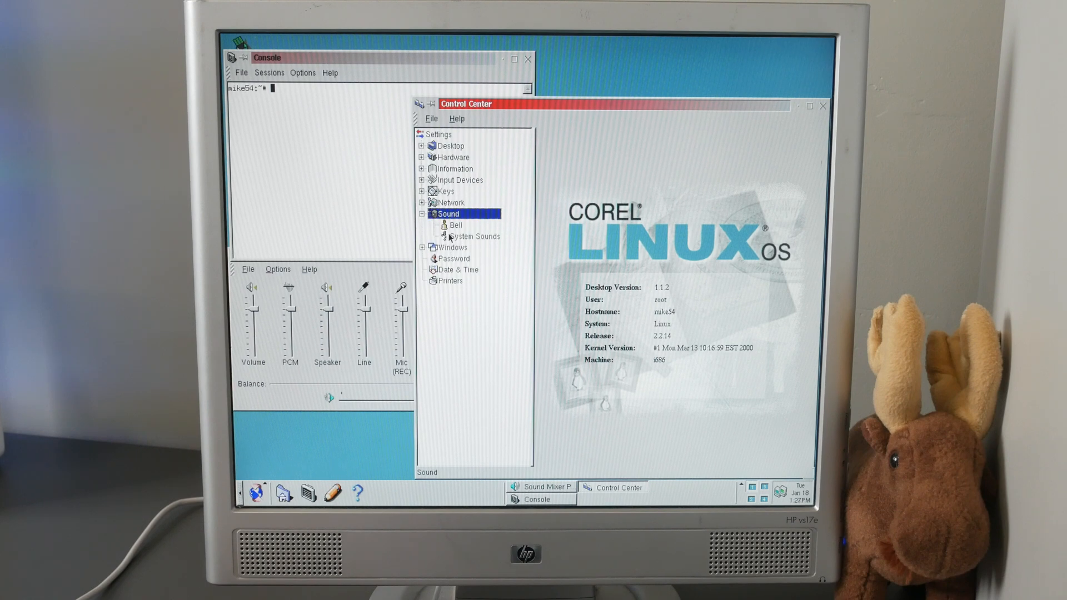
{"action": "left_click", "coordinate": [475, 236]}
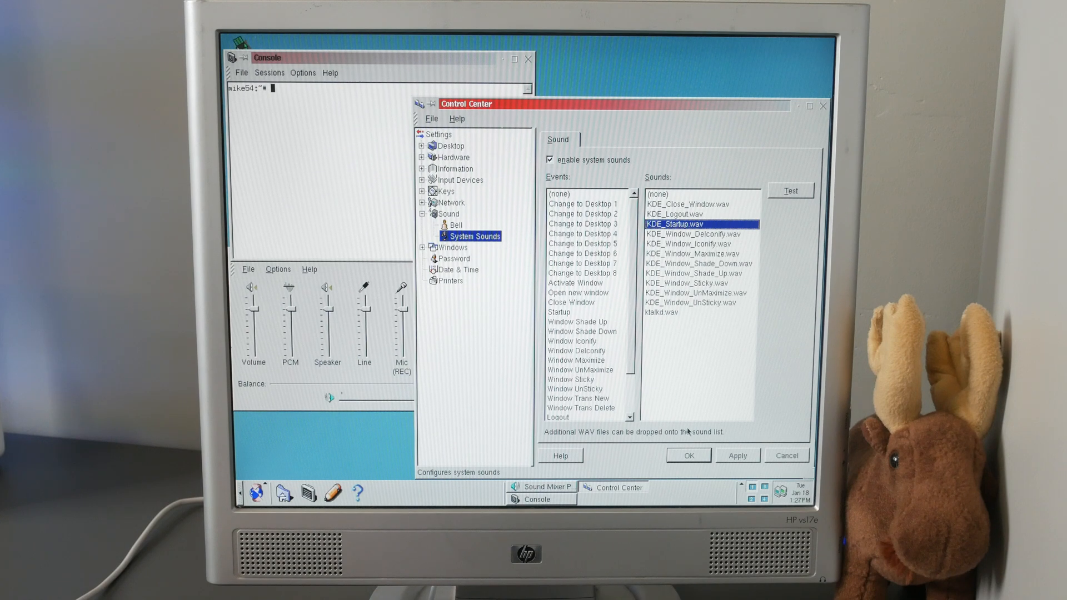
{"action": "left_click", "coordinate": [559, 312]}
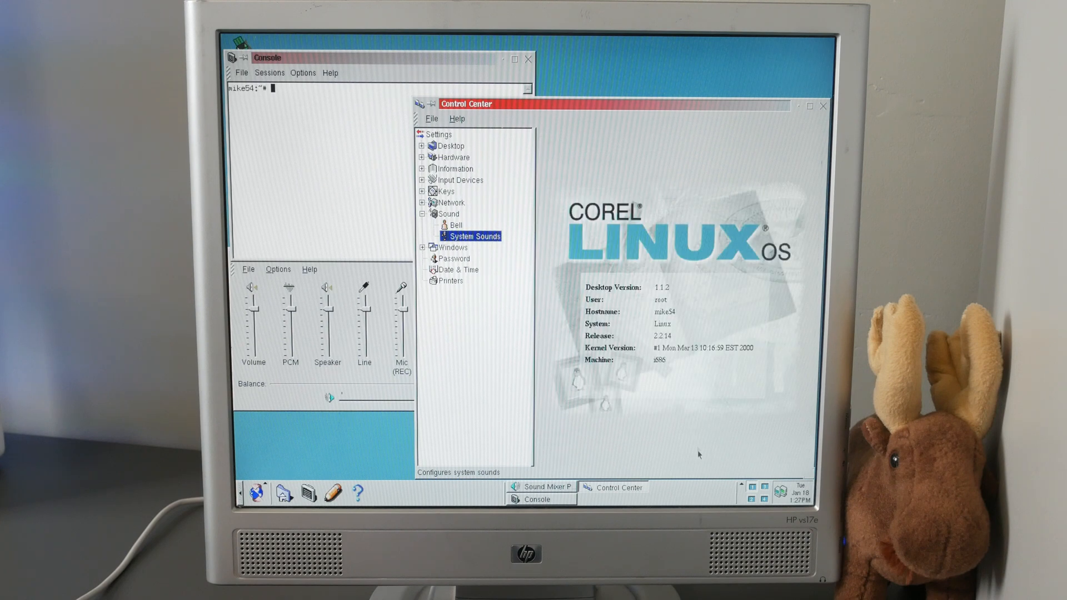
{"action": "left_click", "coordinate": [822, 106]}
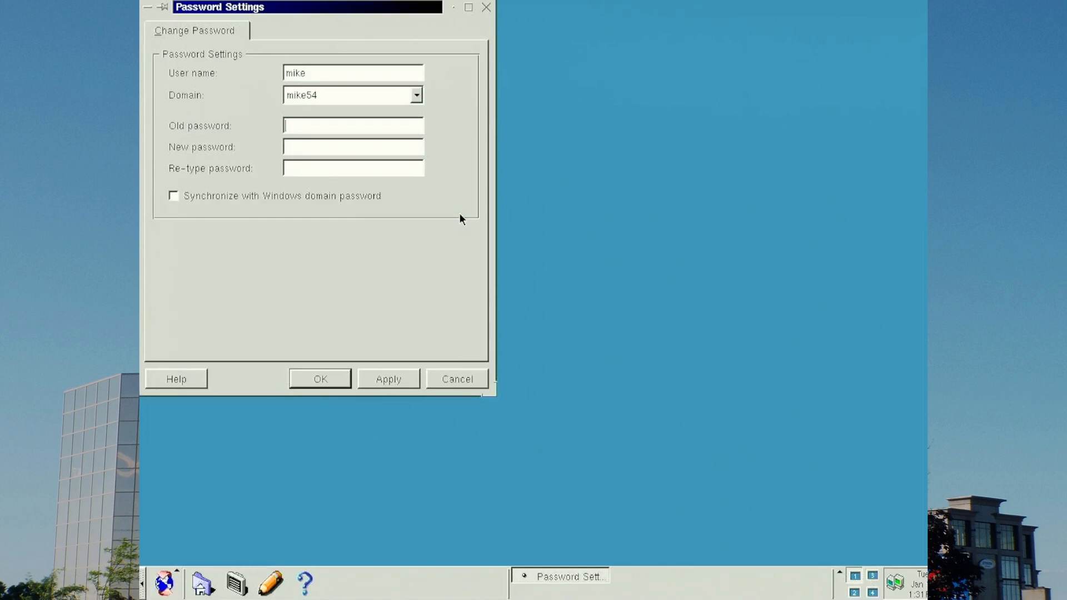
Step: Change user mike's local password, apply it and confirm the change
{"action": "type", "text": "****"}
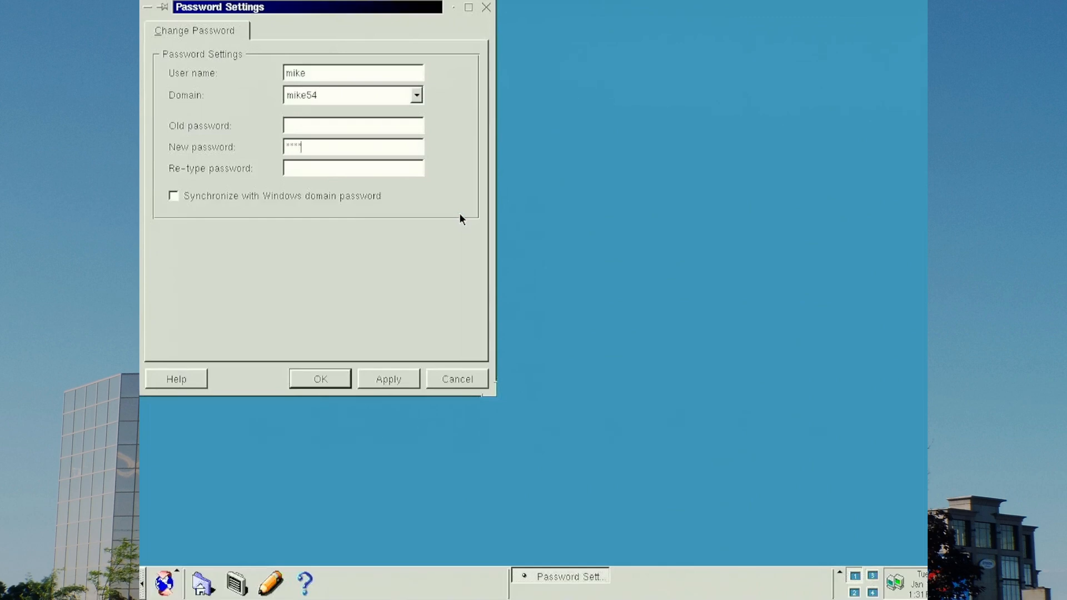
{"action": "left_click", "coordinate": [319, 379]}
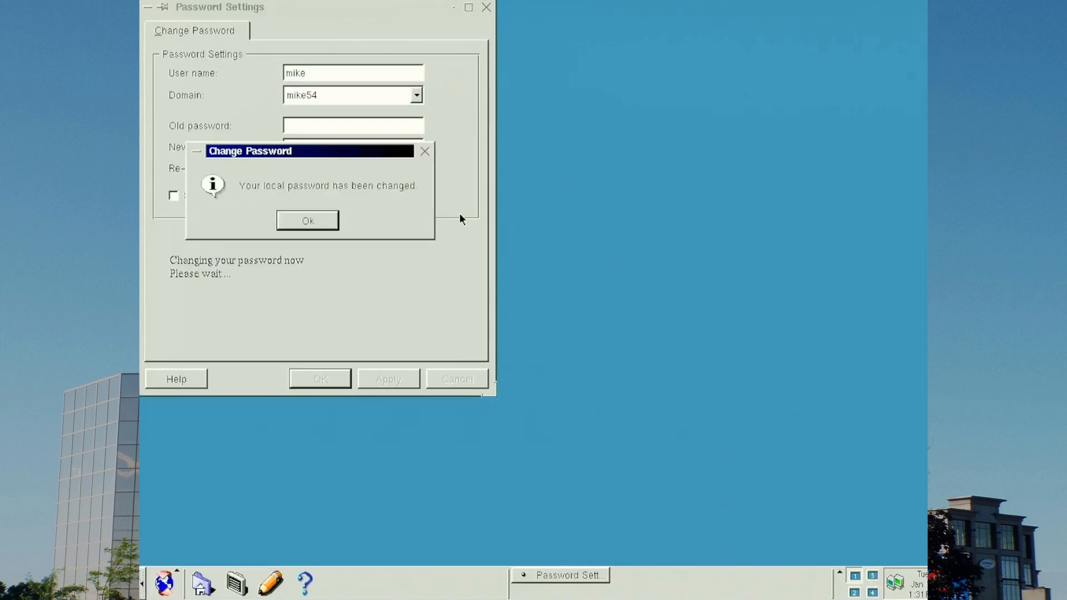
{"action": "left_click", "coordinate": [307, 220]}
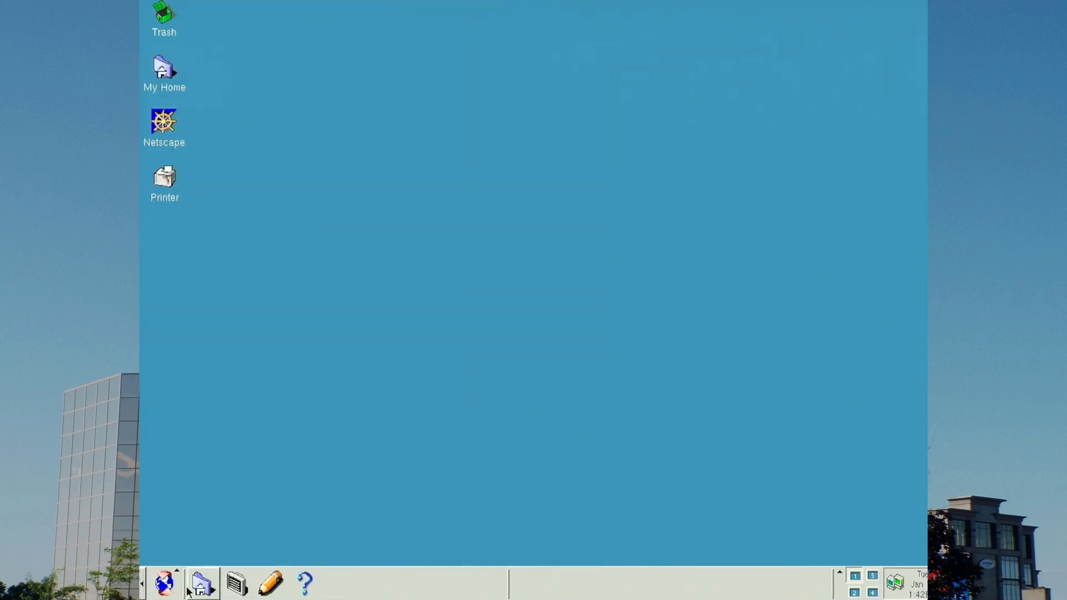
Step: Launch the XMMS media player from the panel
{"action": "left_click", "coordinate": [164, 584]}
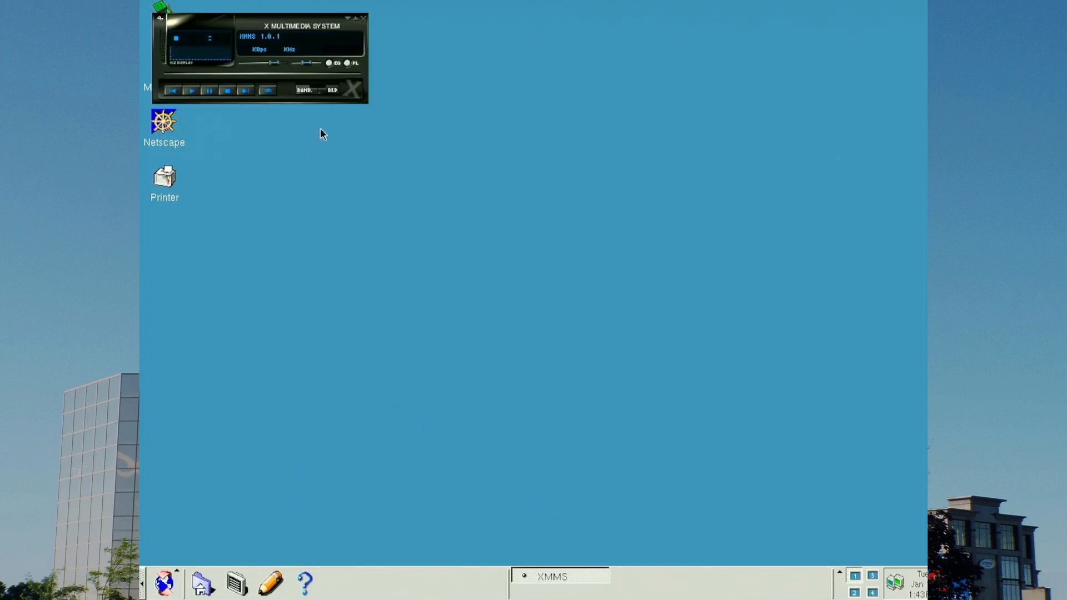
{"action": "mouse_move", "coordinate": [191, 42]}
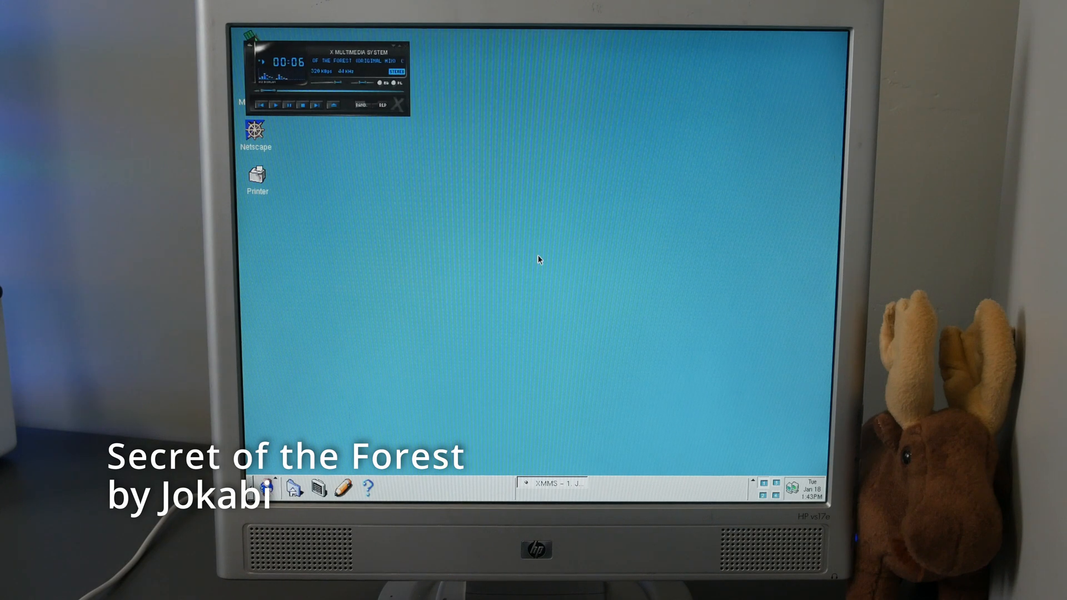
{"action": "mouse_move", "coordinate": [299, 337]}
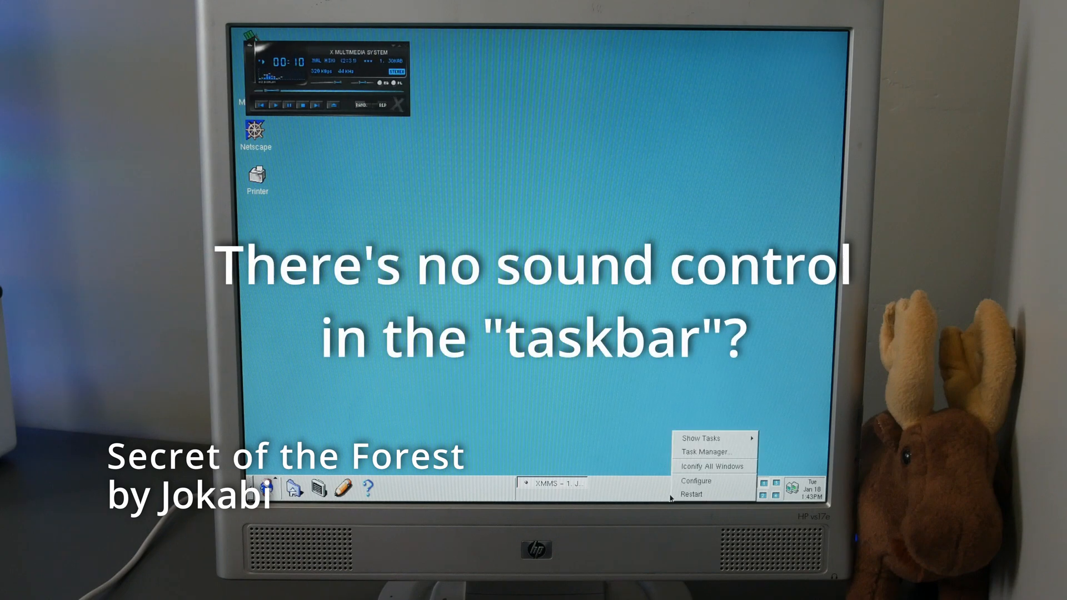
{"action": "mouse_move", "coordinate": [700, 438]}
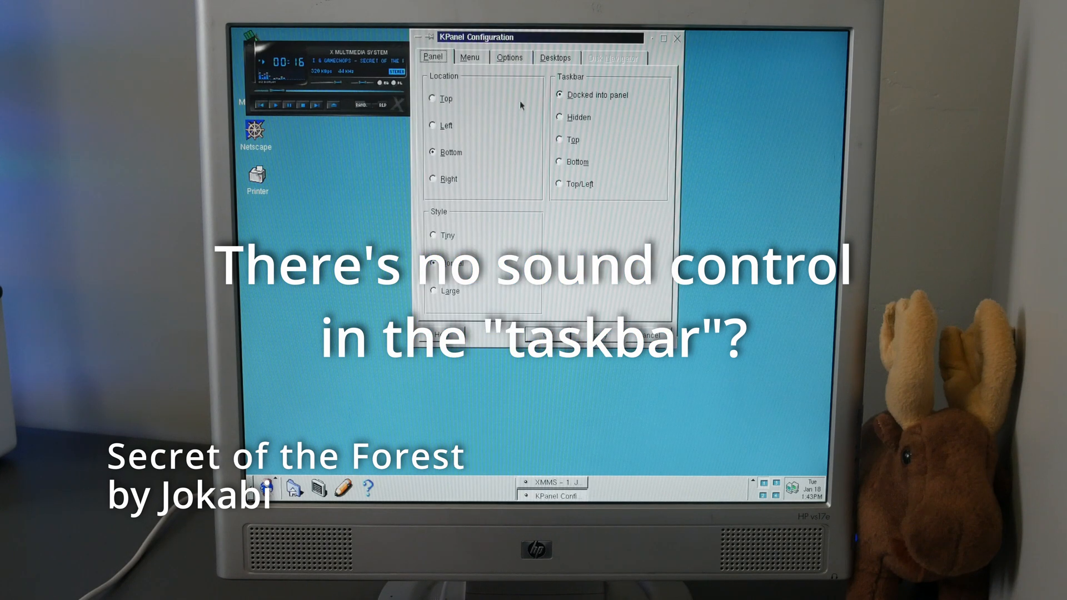
Step: Browse the KPanel Options and Desktops pages unchanged, then check the Sound Mixer volume faders
{"action": "left_click", "coordinate": [510, 57]}
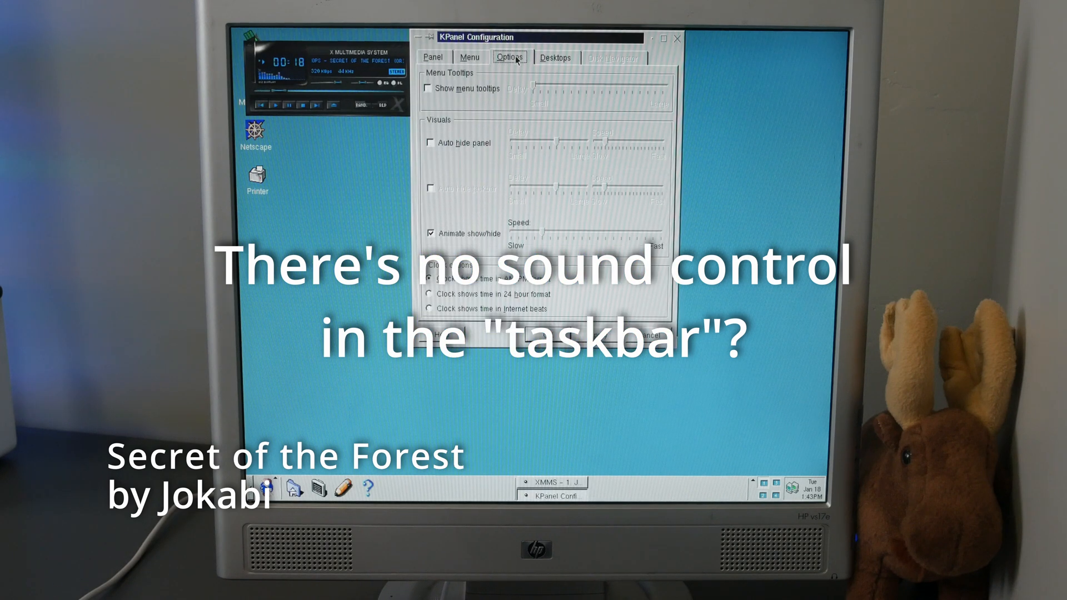
{"action": "left_click", "coordinate": [554, 56]}
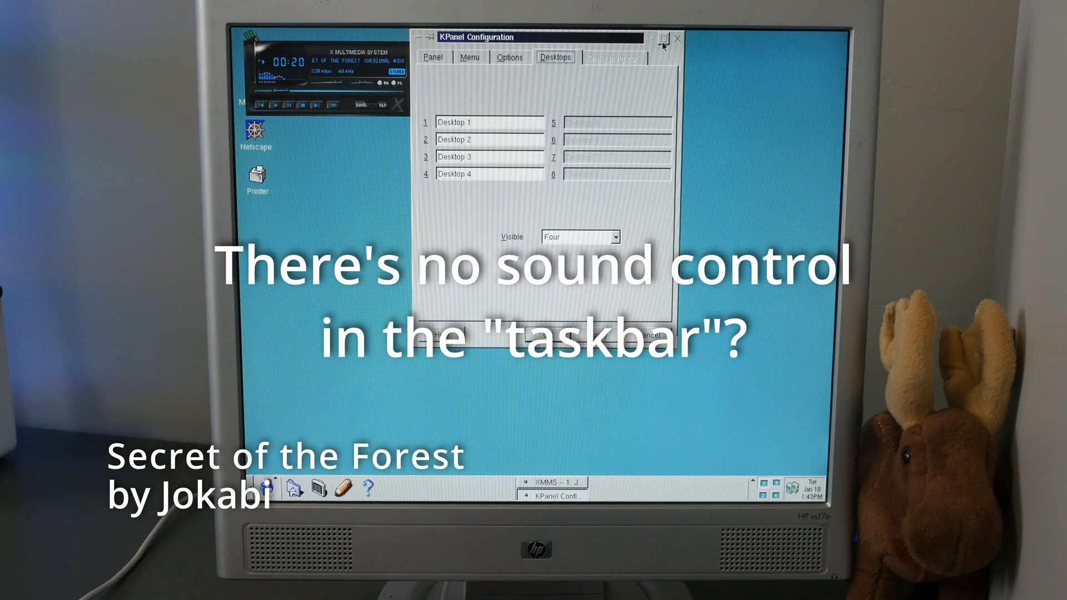
{"action": "left_click", "coordinate": [677, 38]}
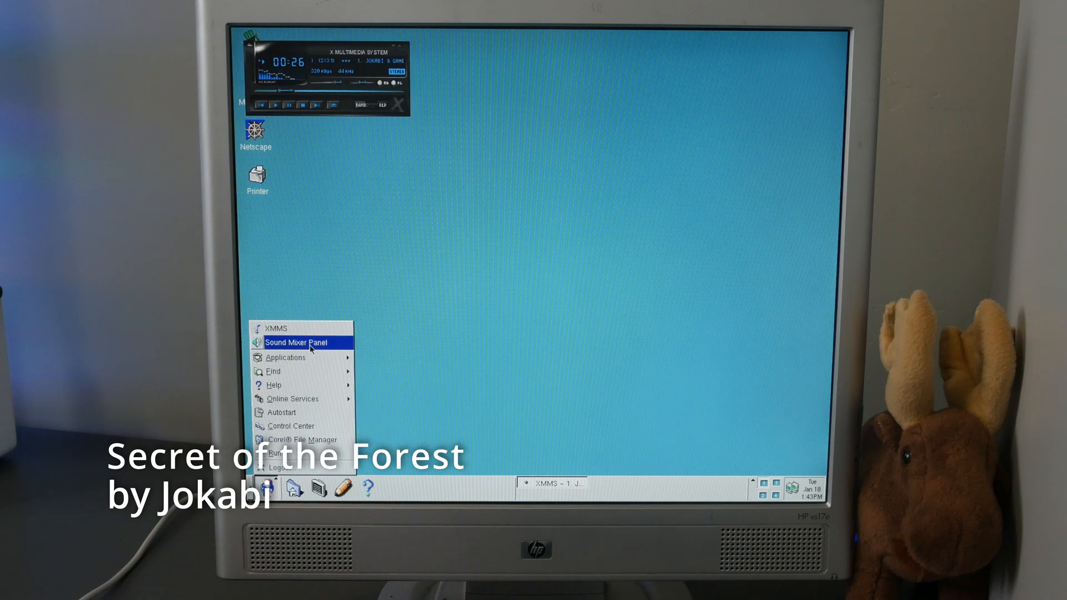
{"action": "left_click", "coordinate": [297, 342]}
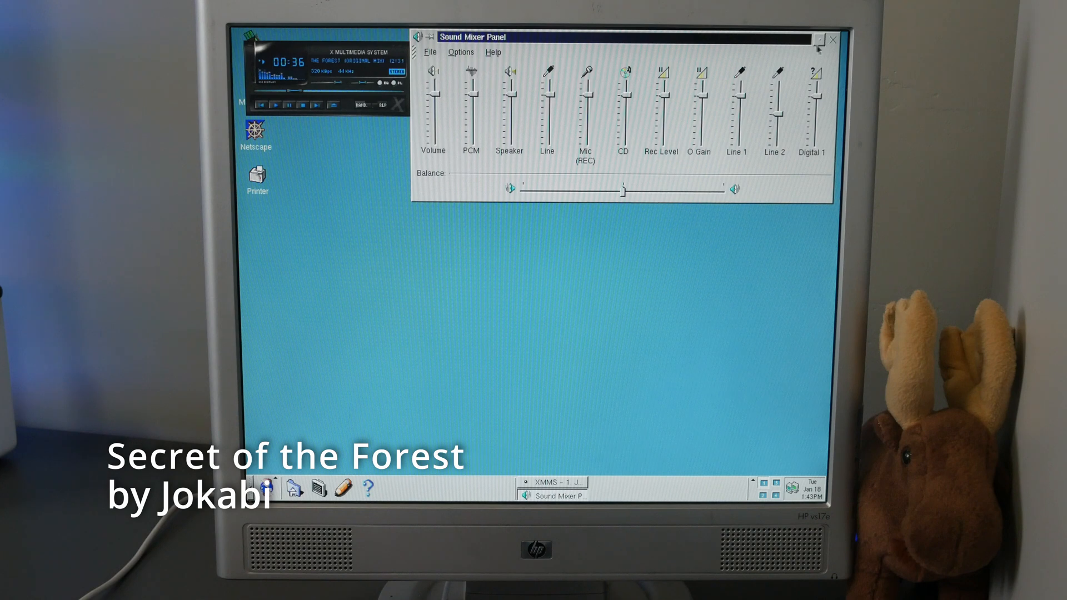
{"action": "left_click", "coordinate": [831, 39]}
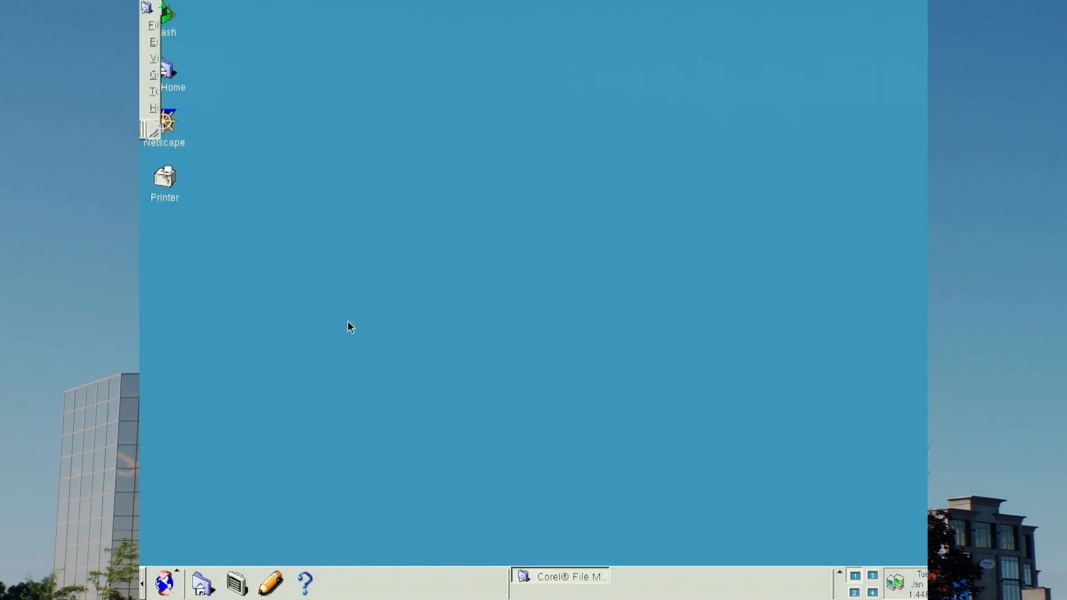
Step: Browse the home folder, the floppy drive and the CD-ROM's folder listing in Corel File Manager
{"action": "left_click", "coordinate": [559, 577]}
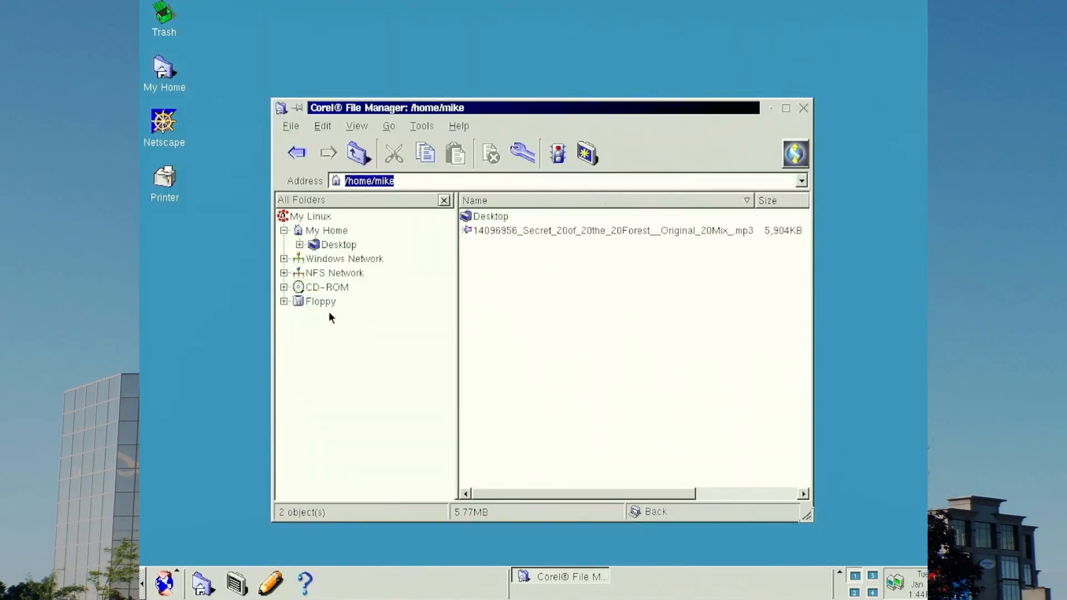
{"action": "mouse_move", "coordinate": [307, 266]}
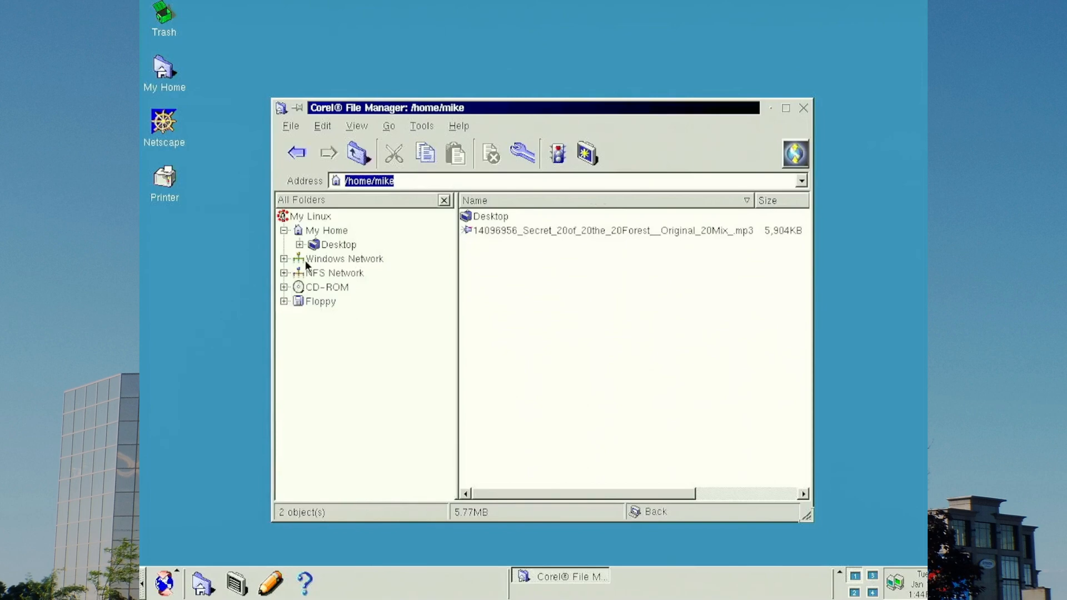
{"action": "left_click", "coordinate": [327, 230]}
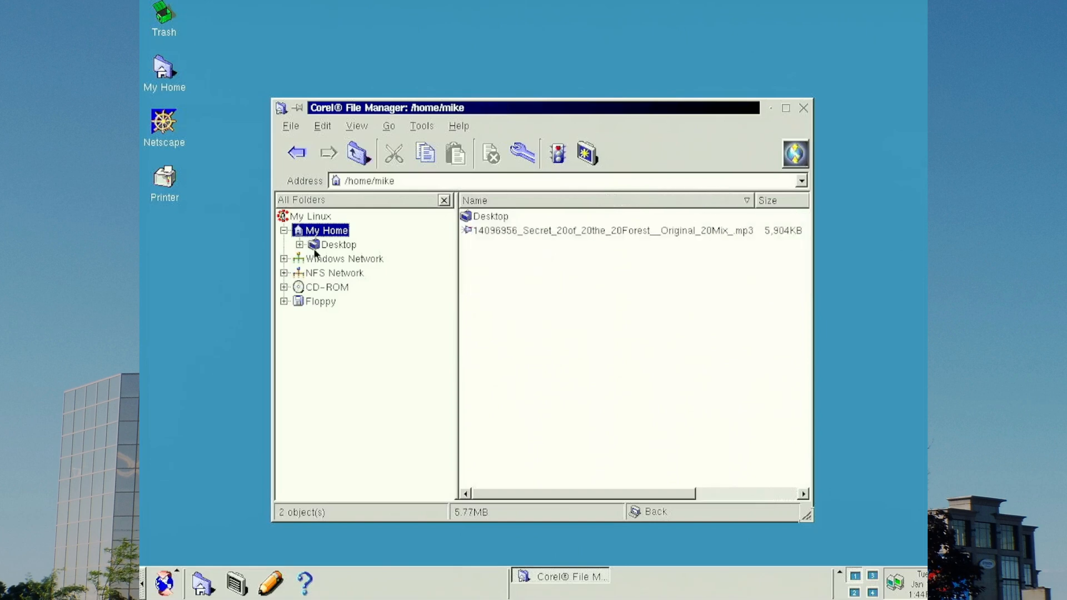
{"action": "mouse_move", "coordinate": [302, 306]}
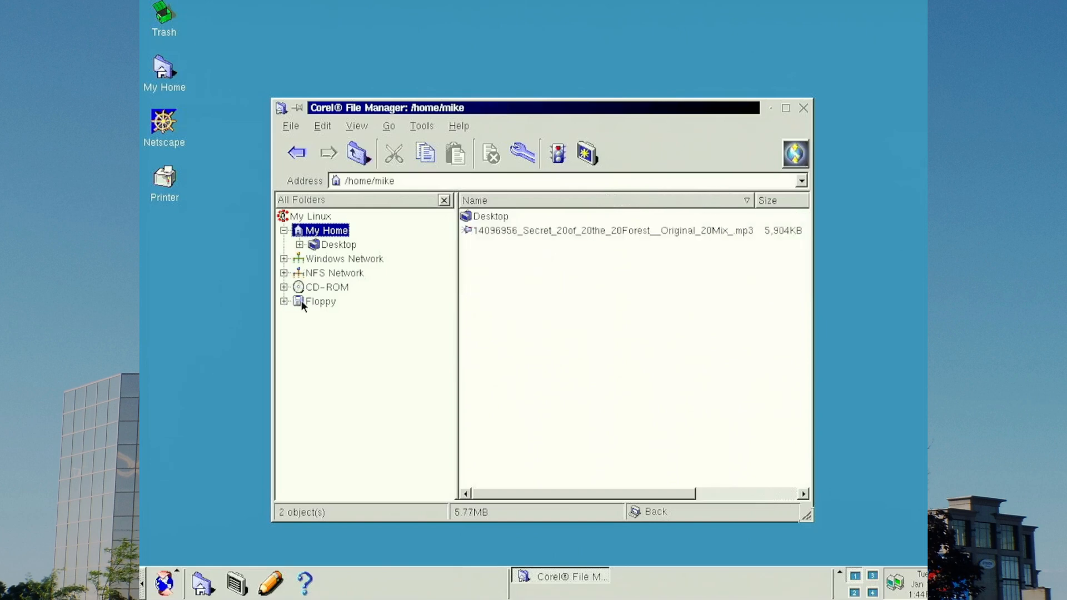
{"action": "left_click", "coordinate": [319, 301]}
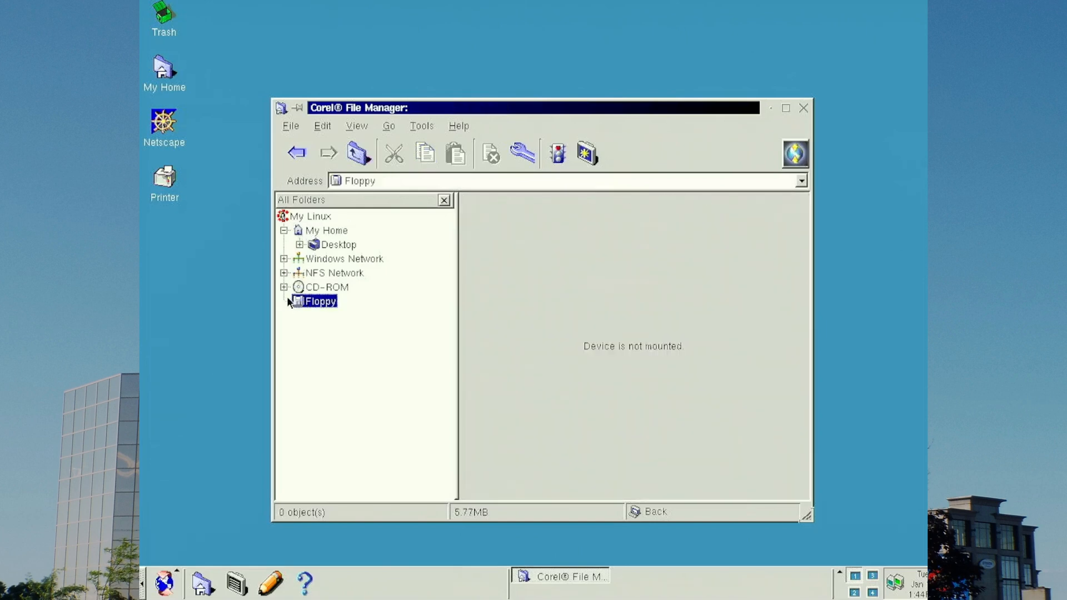
{"action": "left_click", "coordinate": [327, 286]}
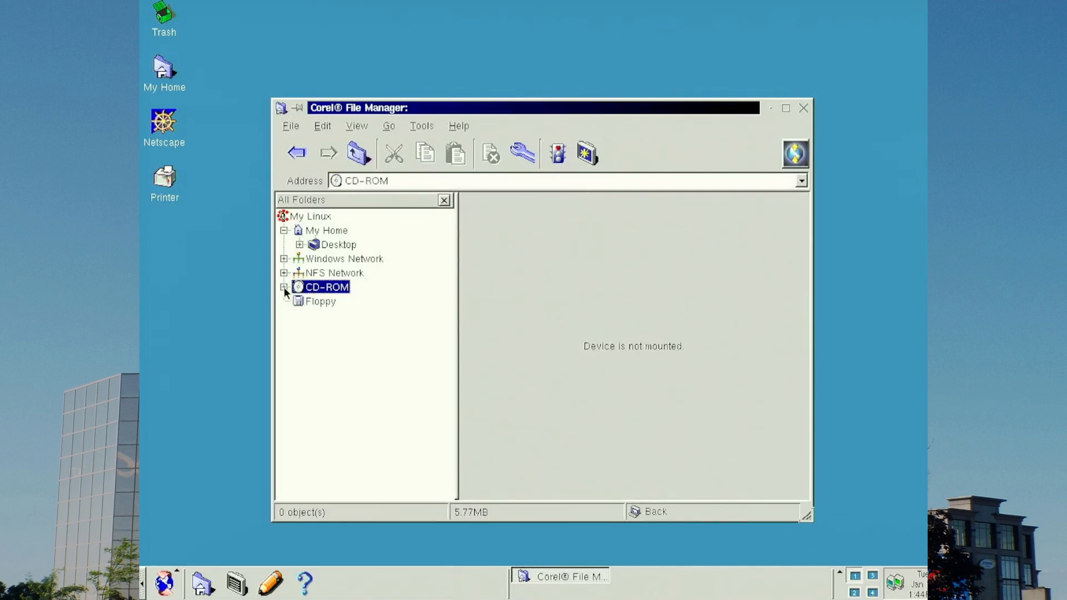
{"action": "left_click", "coordinate": [284, 286]}
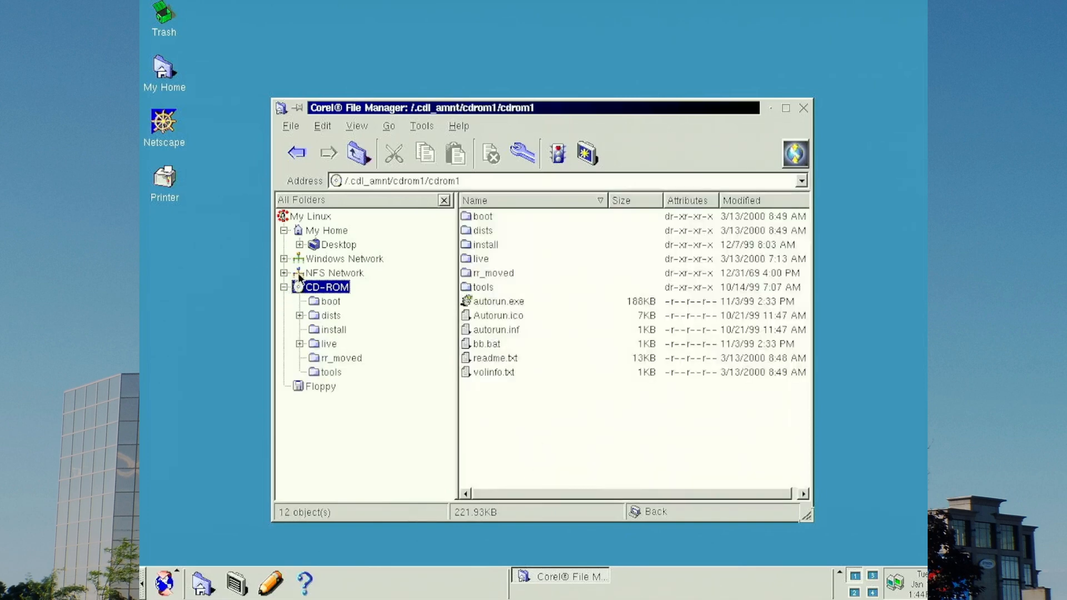
{"action": "mouse_move", "coordinate": [296, 276]}
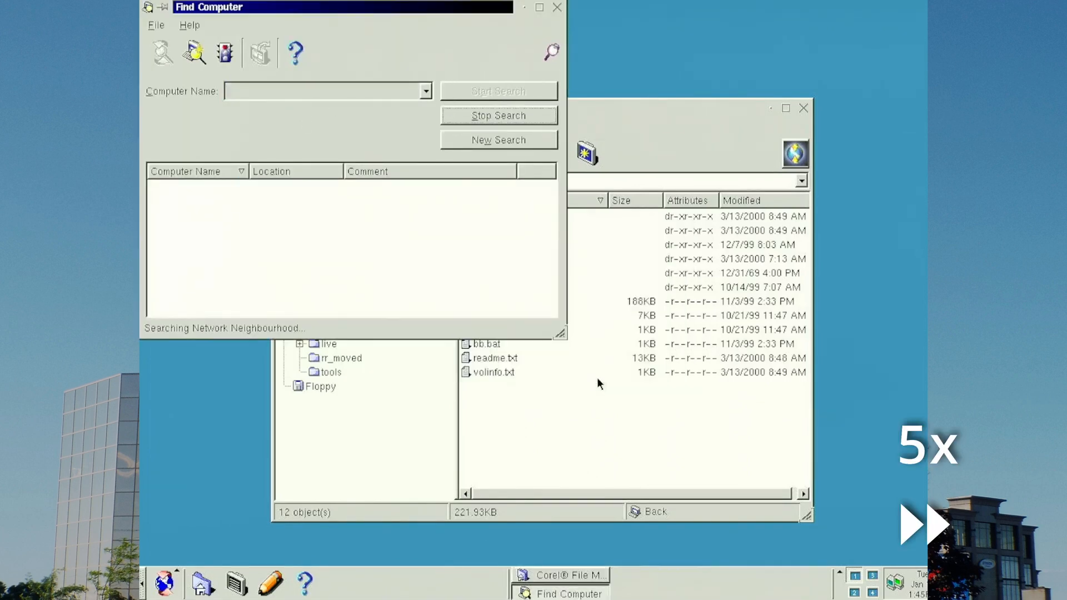
Step: Close the Find Computer window and play the mp3 file from the home folder in XMMS
{"action": "left_click", "coordinate": [155, 25]}
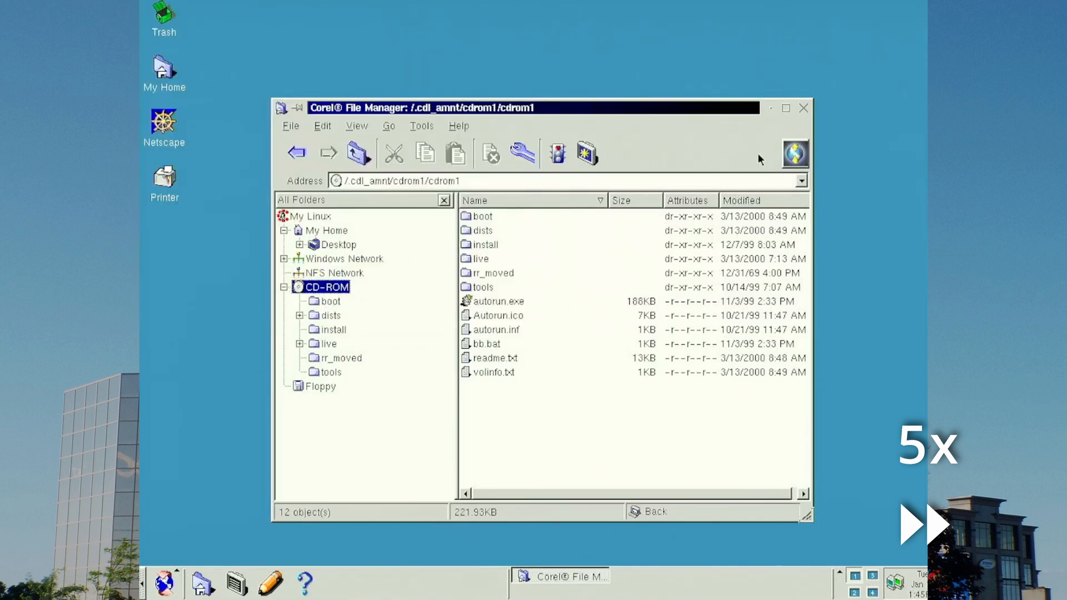
{"action": "left_click", "coordinate": [326, 230]}
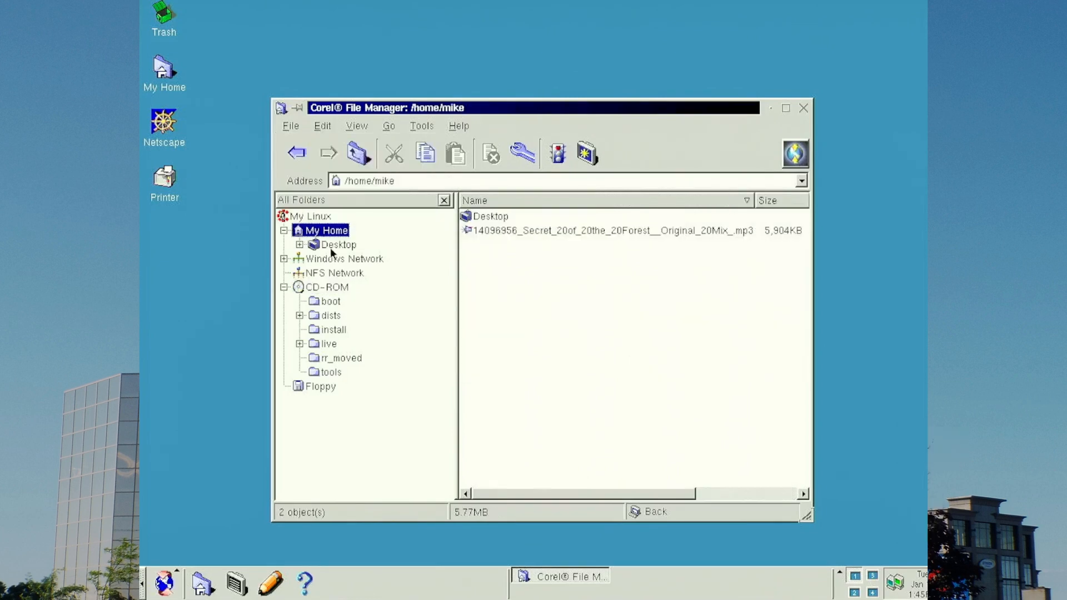
{"action": "left_click", "coordinate": [608, 230]}
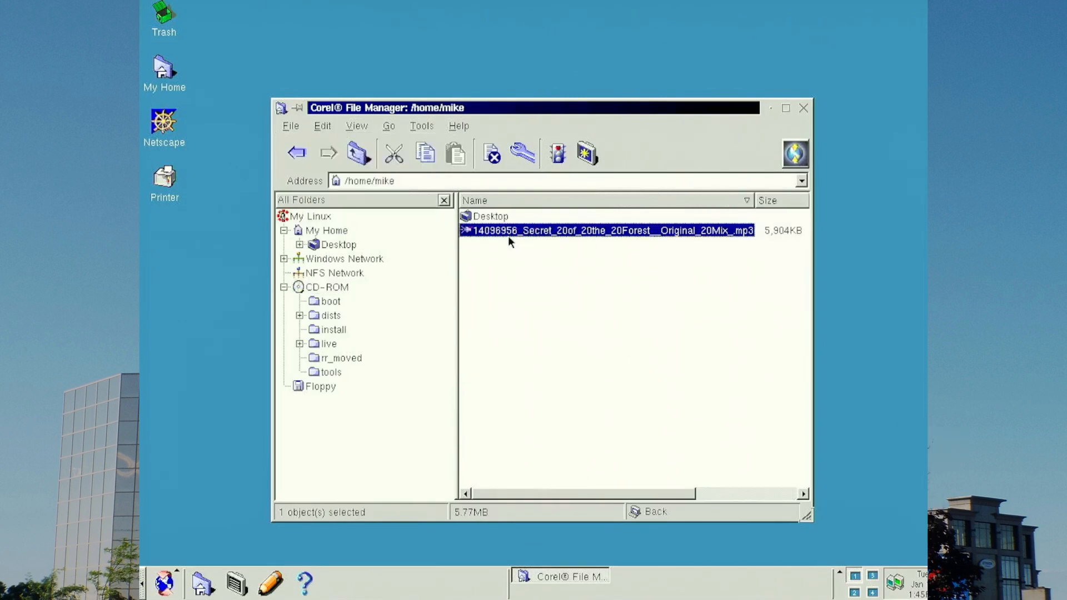
{"action": "double_click", "coordinate": [608, 230]}
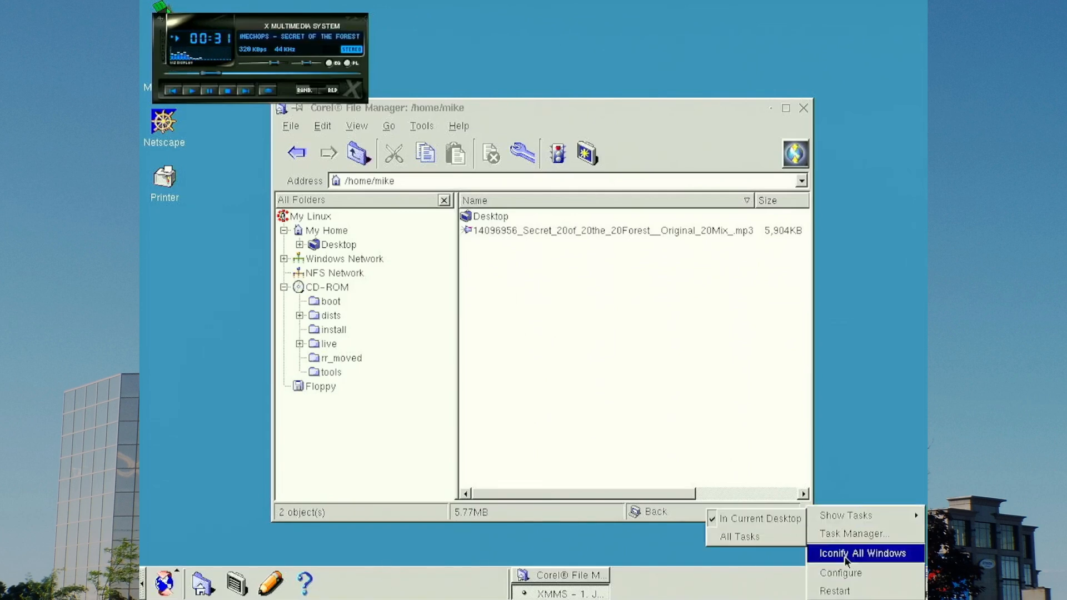
Step: Reopen KPanel Configuration and view its Menu and neighbouring settings tabs
{"action": "left_click", "coordinate": [840, 573]}
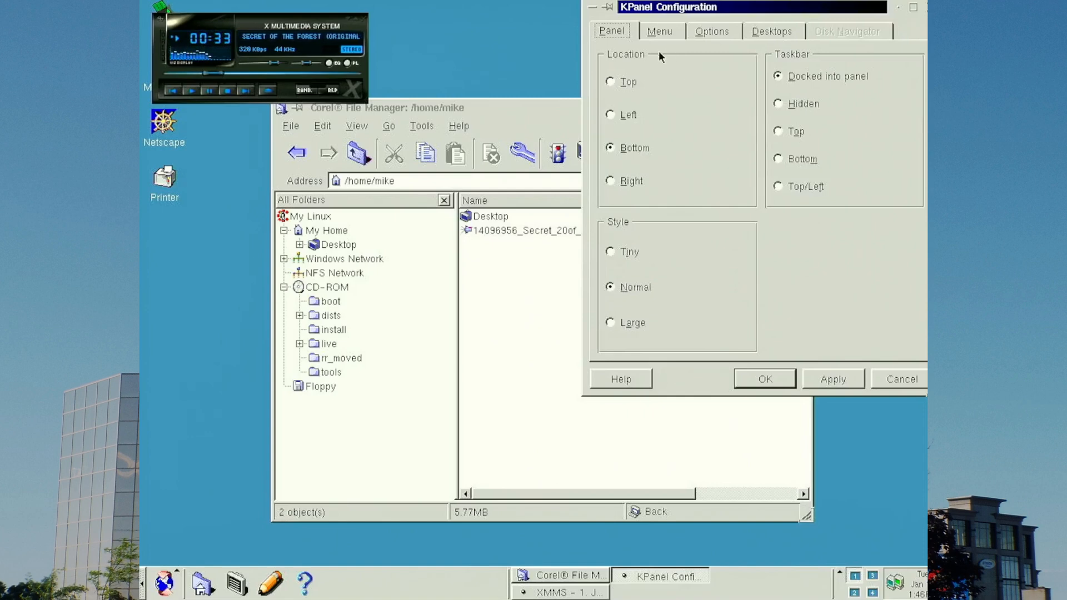
{"action": "left_click", "coordinate": [657, 31]}
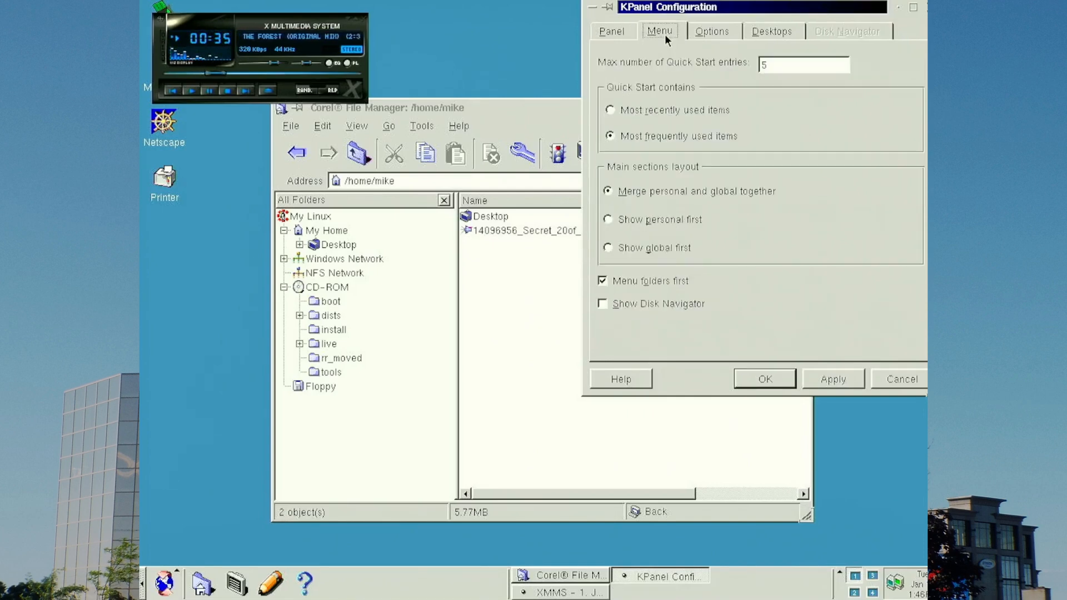
{"action": "left_click", "coordinate": [711, 31]}
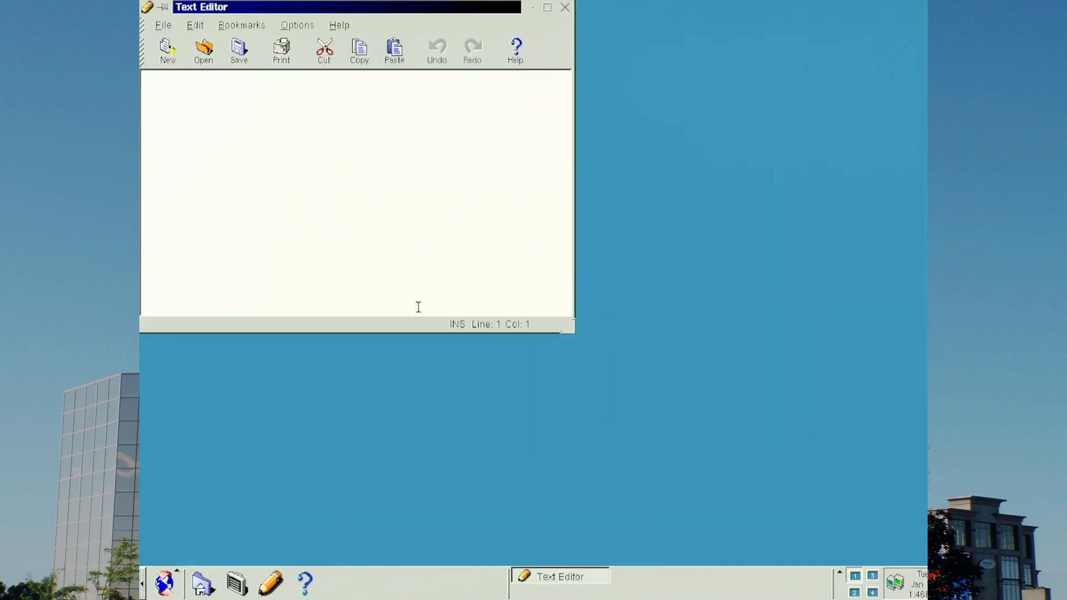
Step: Write a greeting from a plain old text editor and a remark that Corel lacks four GUI editors
{"action": "type", "text": "Hello from just a p"}
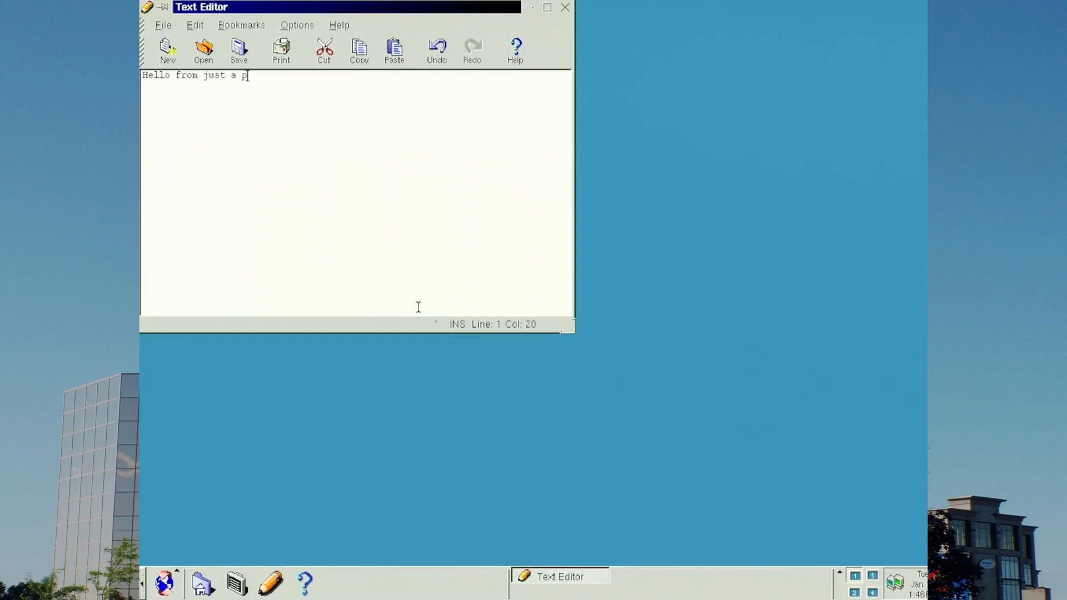
{"action": "type", "text": "lain old text edi"}
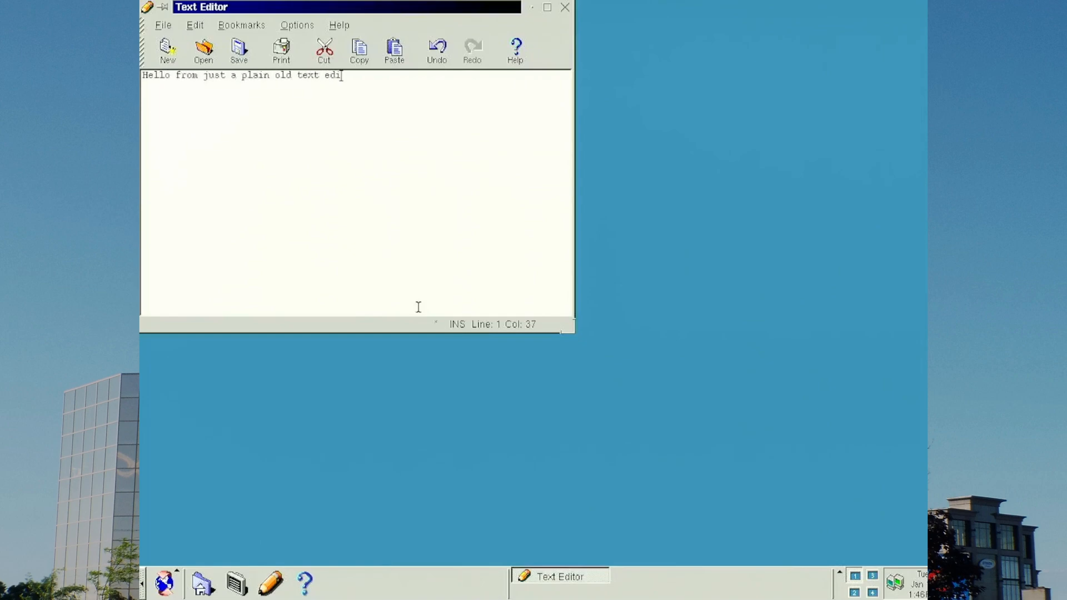
{"action": "type", "text": "tor."}
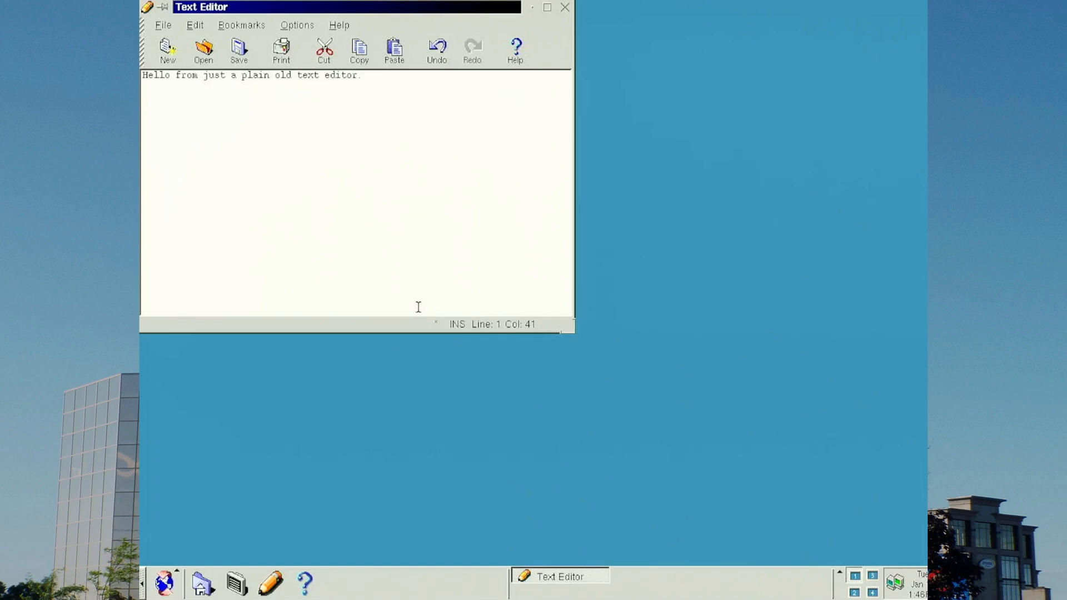
{"action": "type", "text": "At least Co"}
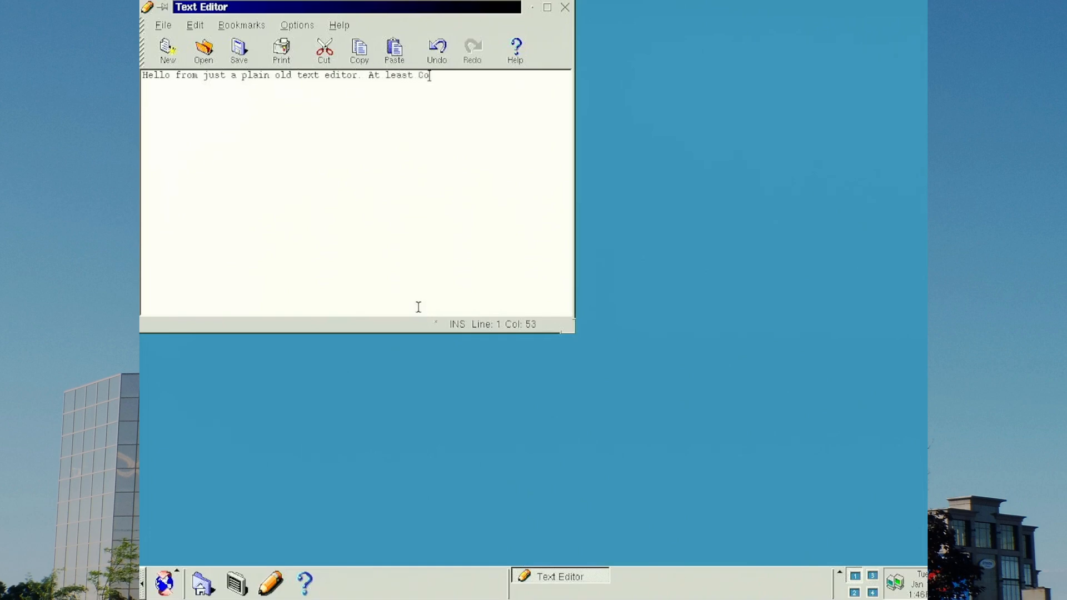
{"action": "type", "text": "rel doesn't have"}
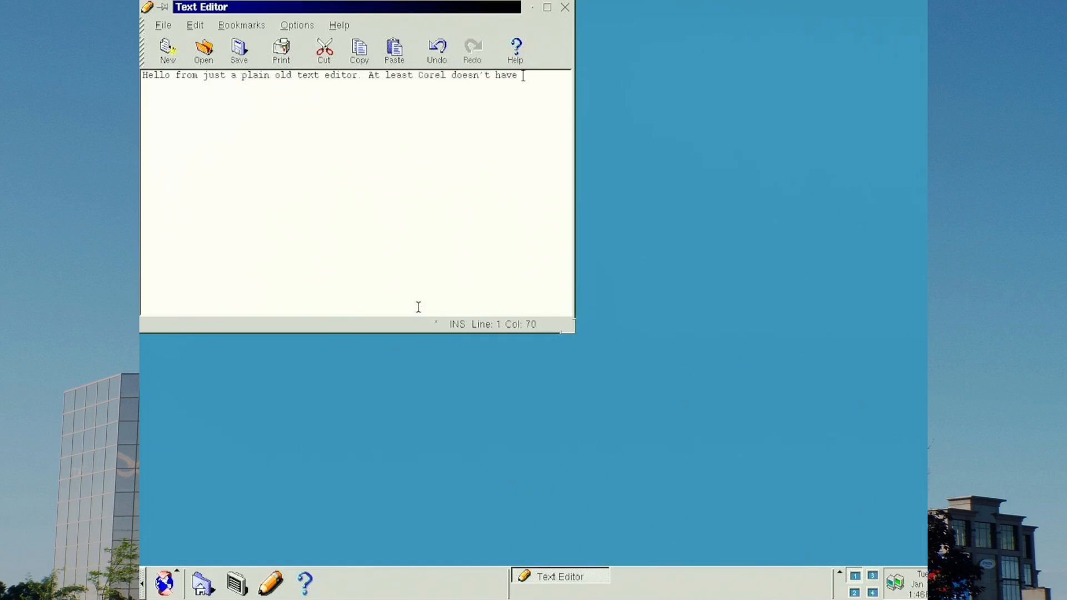
{"action": "type", "text": "four"}
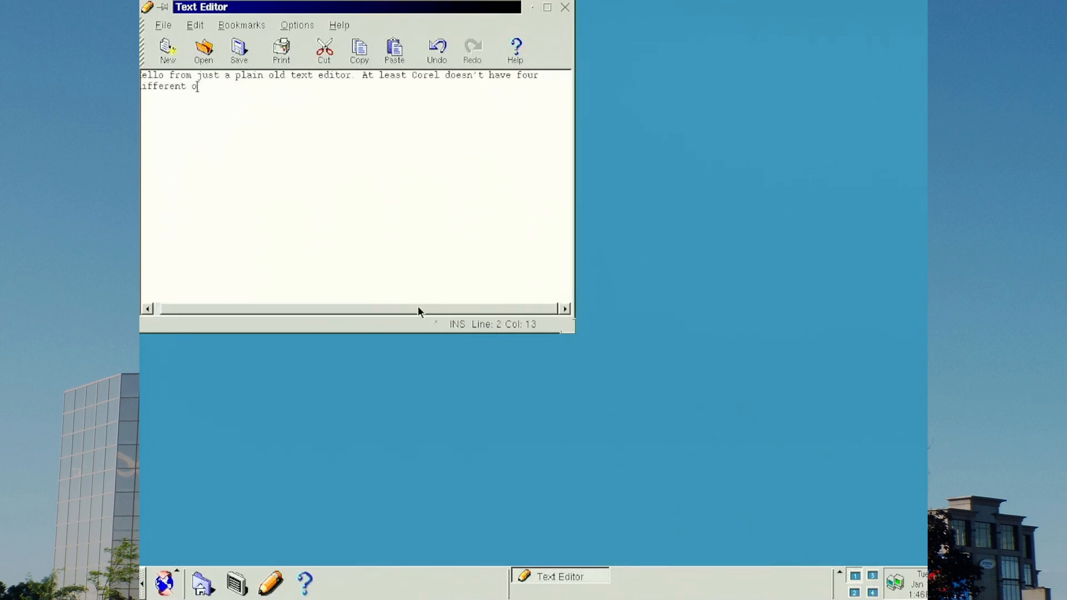
{"action": "type", "text": "nes with GUIs inst"}
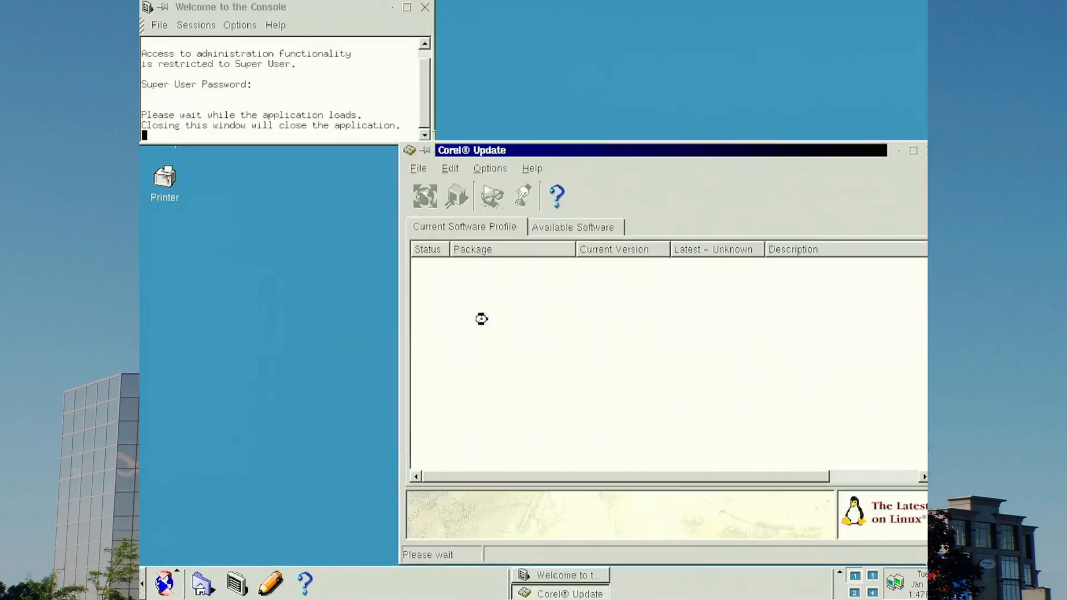
Step: Find the xpw Pathetic Writer package in Corel Update's available software and install it
{"action": "left_click", "coordinate": [573, 227]}
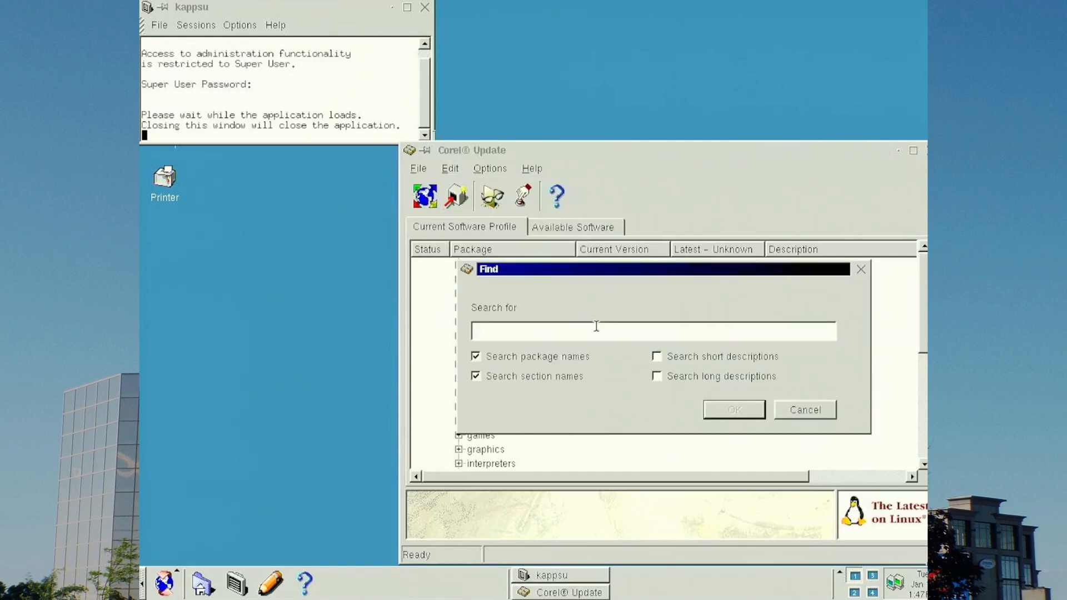
{"action": "left_click", "coordinate": [733, 409]}
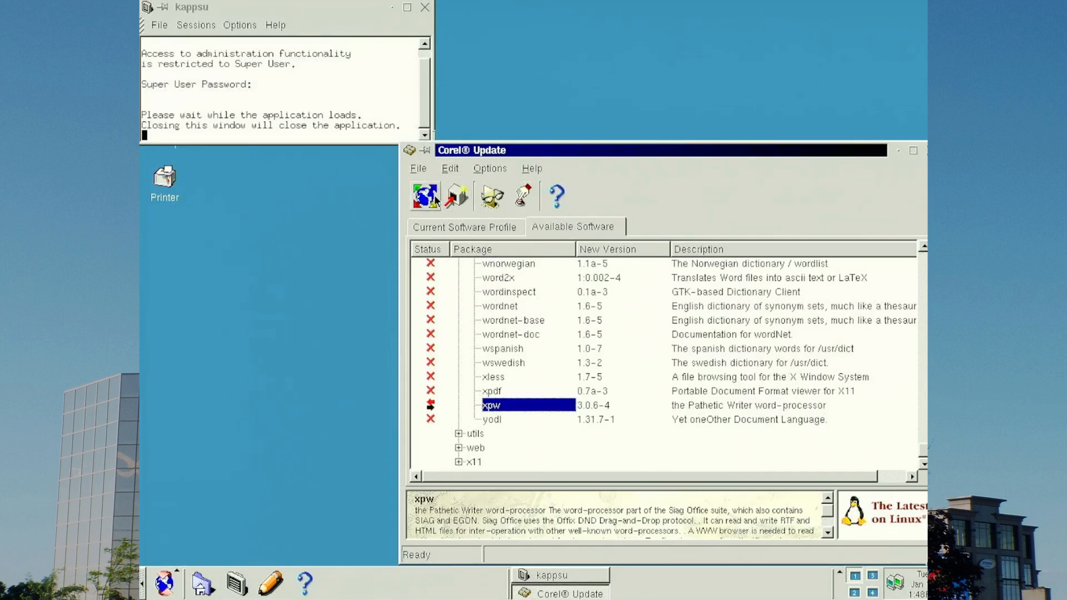
{"action": "left_click", "coordinate": [455, 195]}
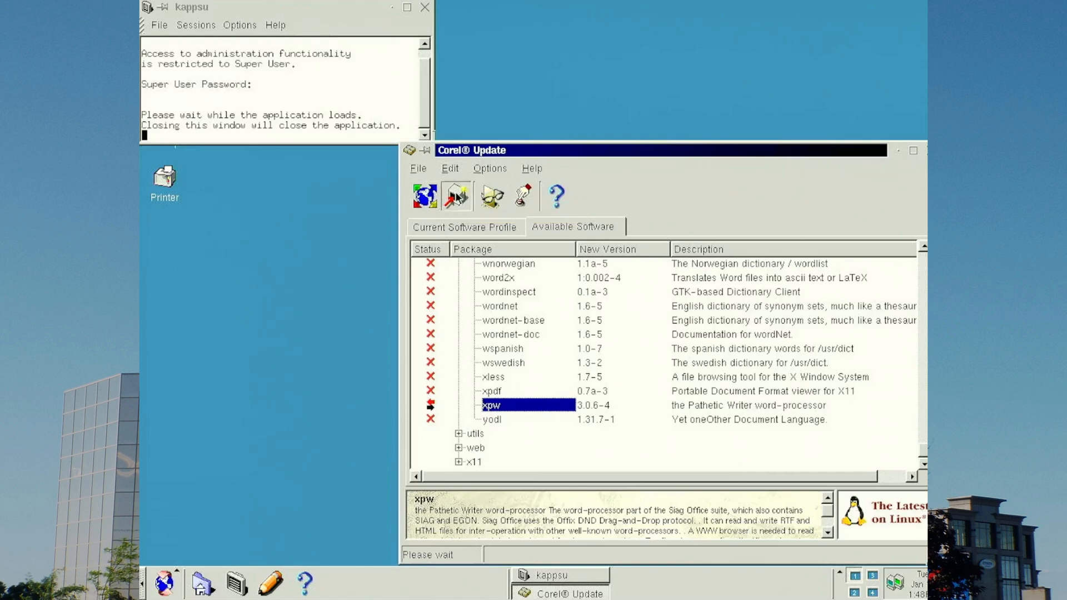
{"action": "left_click", "coordinate": [455, 196]}
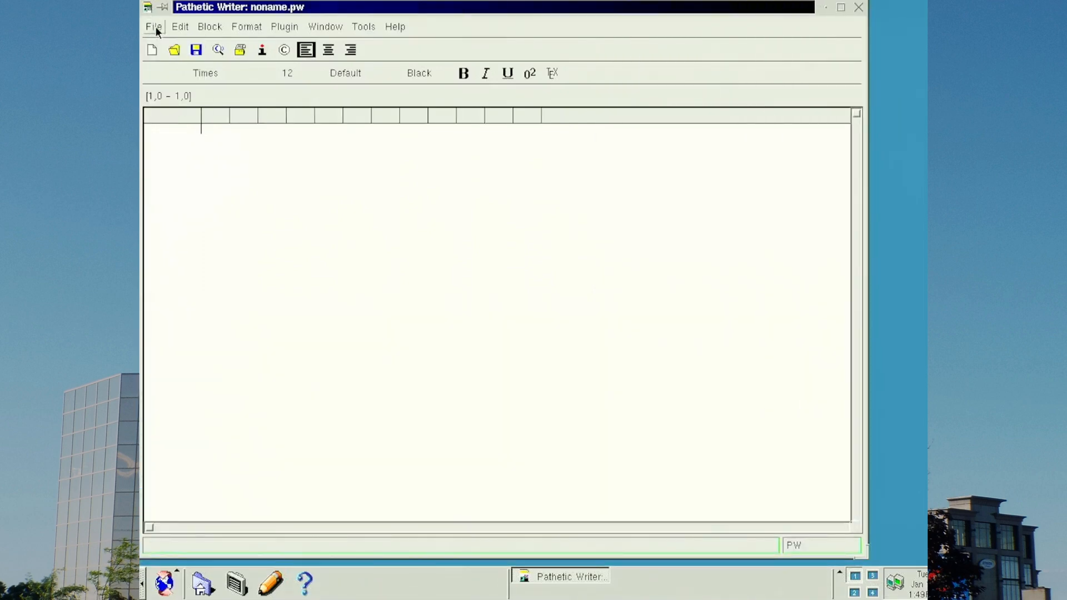
Step: Browse Pathetic Writer's menus, including the window/buffer commands and tools like spell test
{"action": "left_click", "coordinate": [180, 26]}
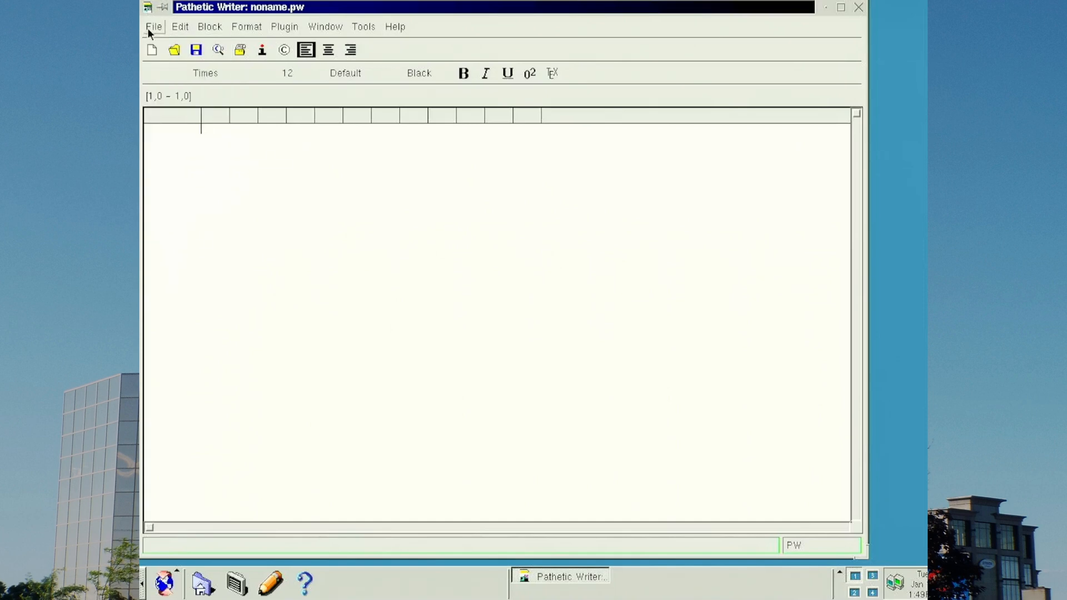
{"action": "mouse_move", "coordinate": [230, 32]}
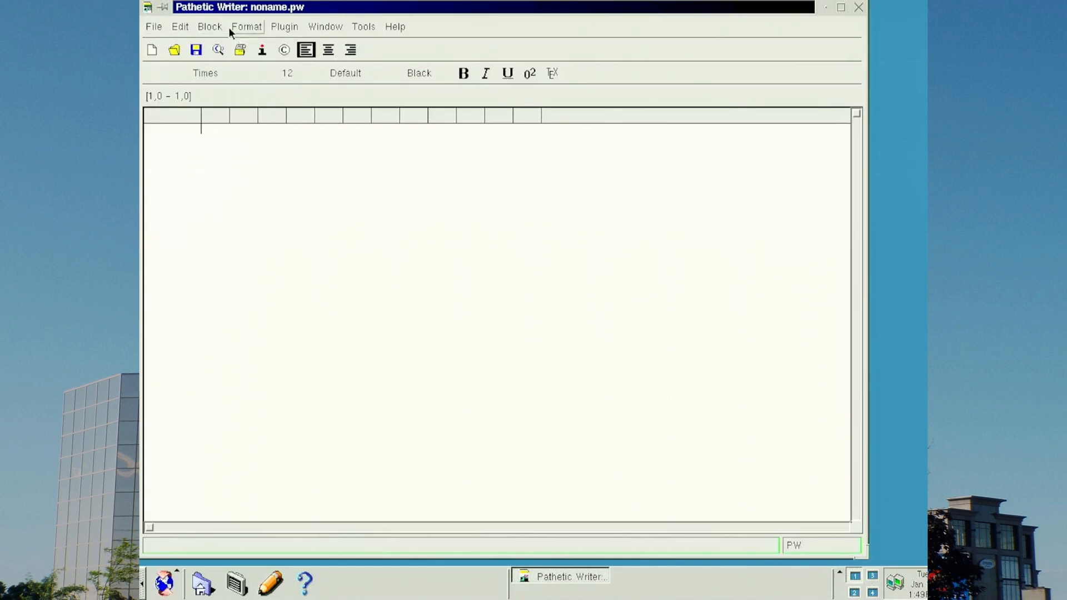
{"action": "left_click", "coordinate": [325, 27]}
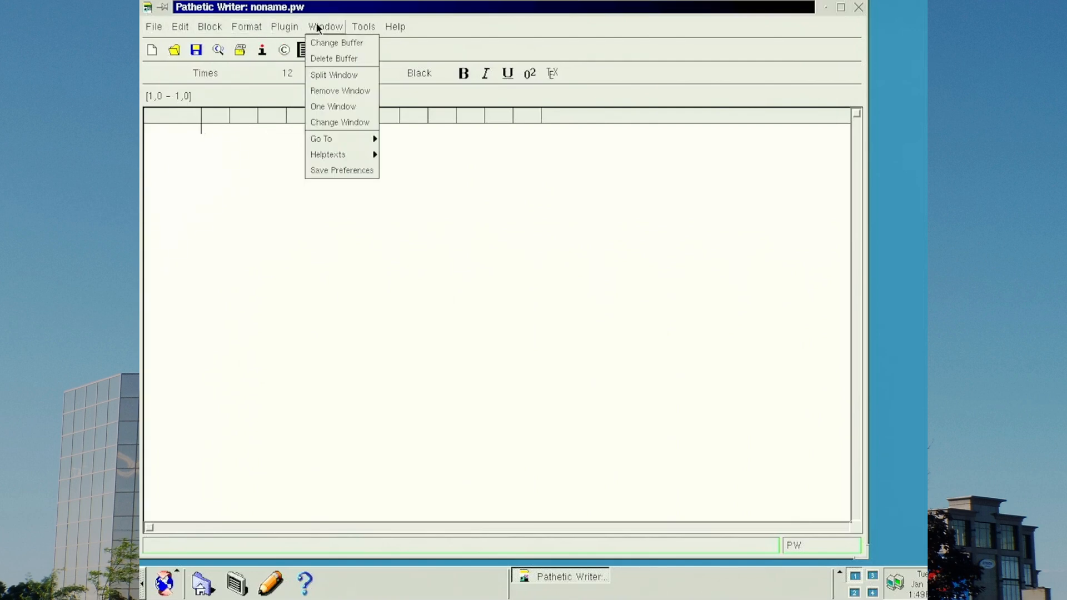
{"action": "left_click", "coordinate": [362, 27]}
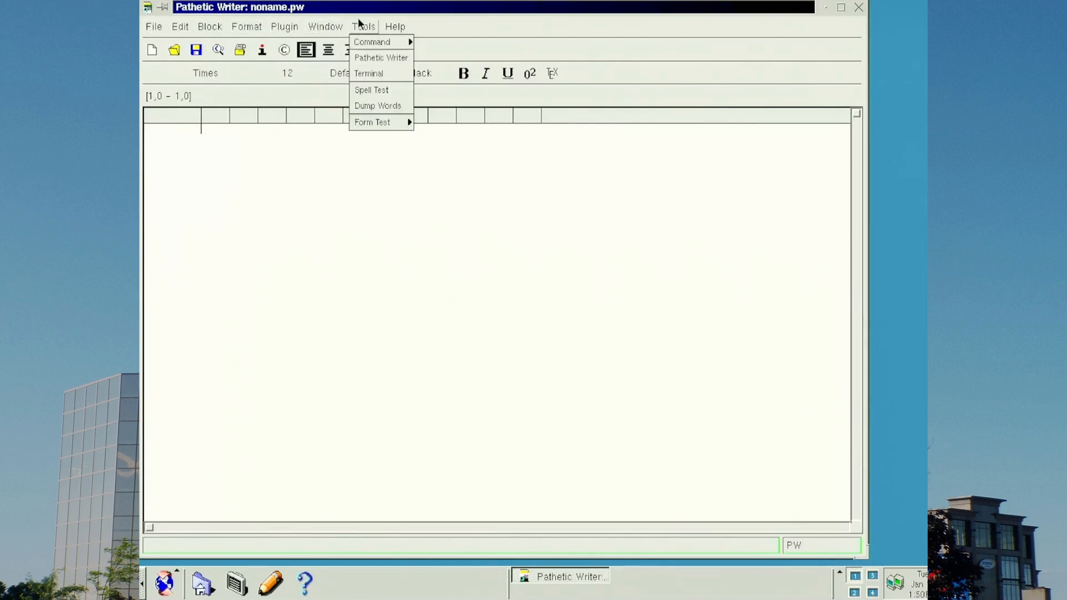
{"action": "mouse_move", "coordinate": [351, 22]}
{"action": "type", "text": "This is a word-processor that"}
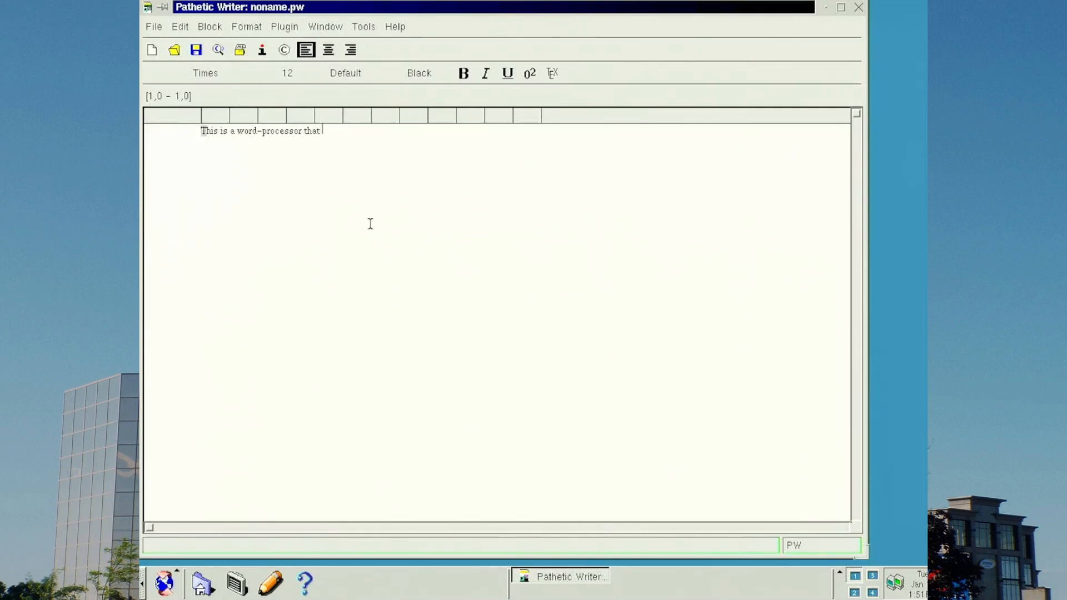
Step: Write large-font lines calling Pathetic Writer kind of pathetic and noting abiword isn't in the repo
{"action": "type", "text": "I installed. It's name is Pathetic Writer."}
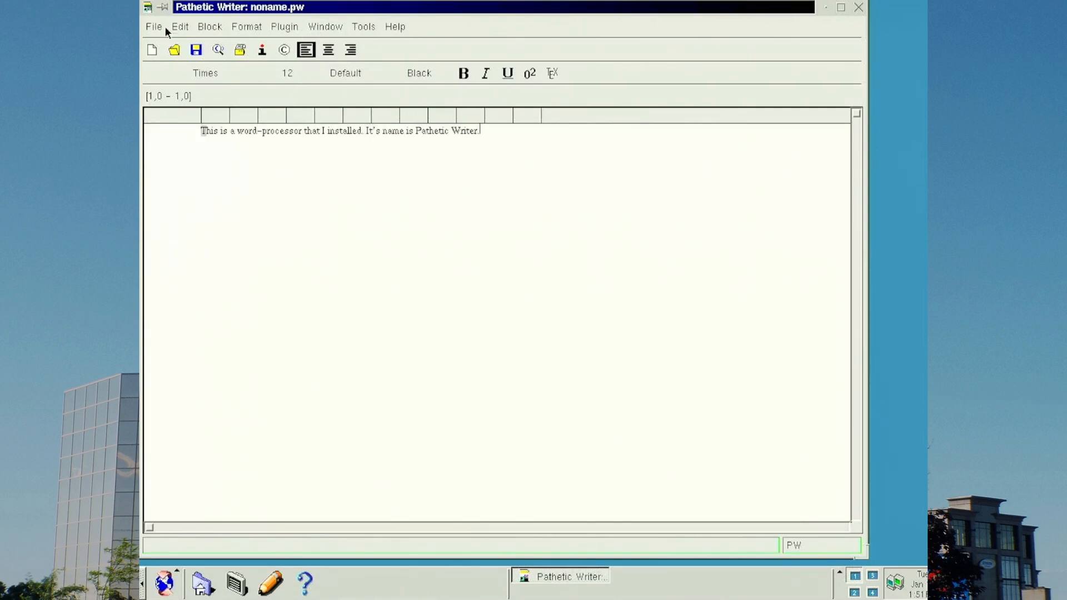
{"action": "key", "text": "Return"}
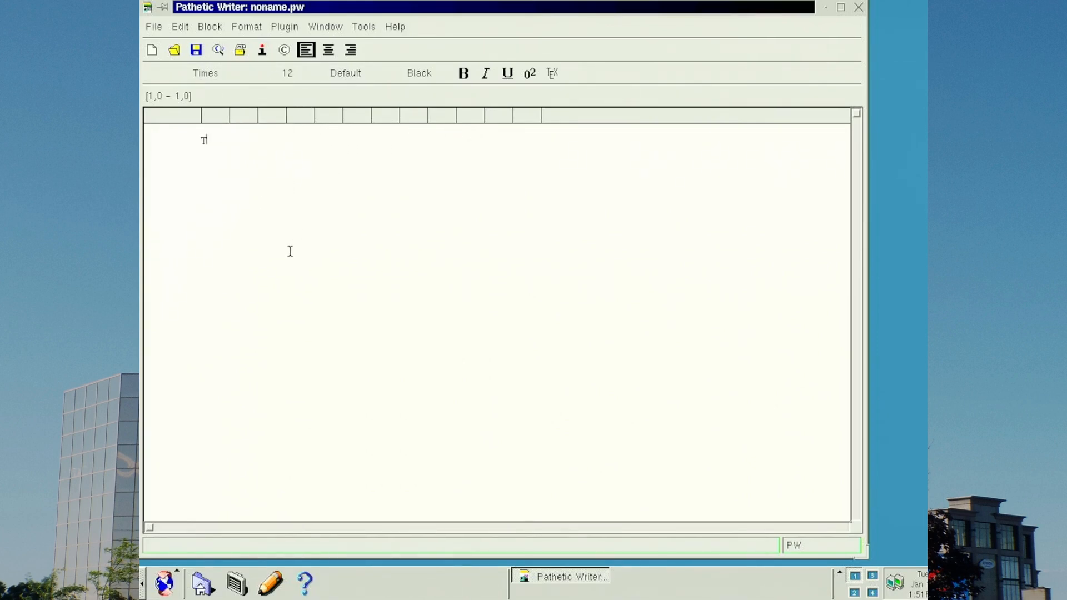
{"action": "type", "text": "This word processor is really kind"}
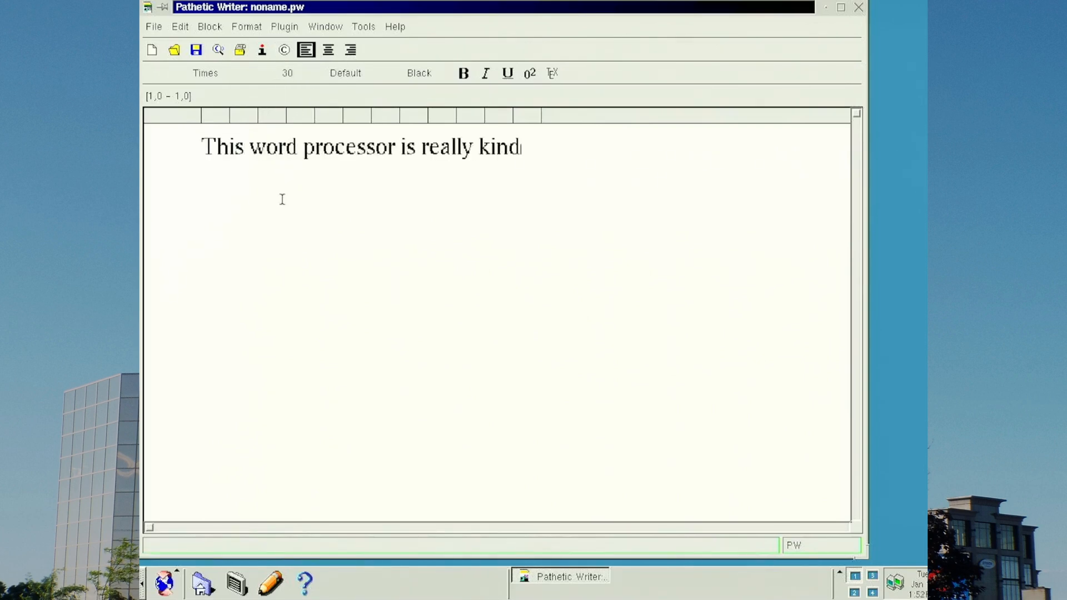
{"action": "type", "text": "of pathetic."}
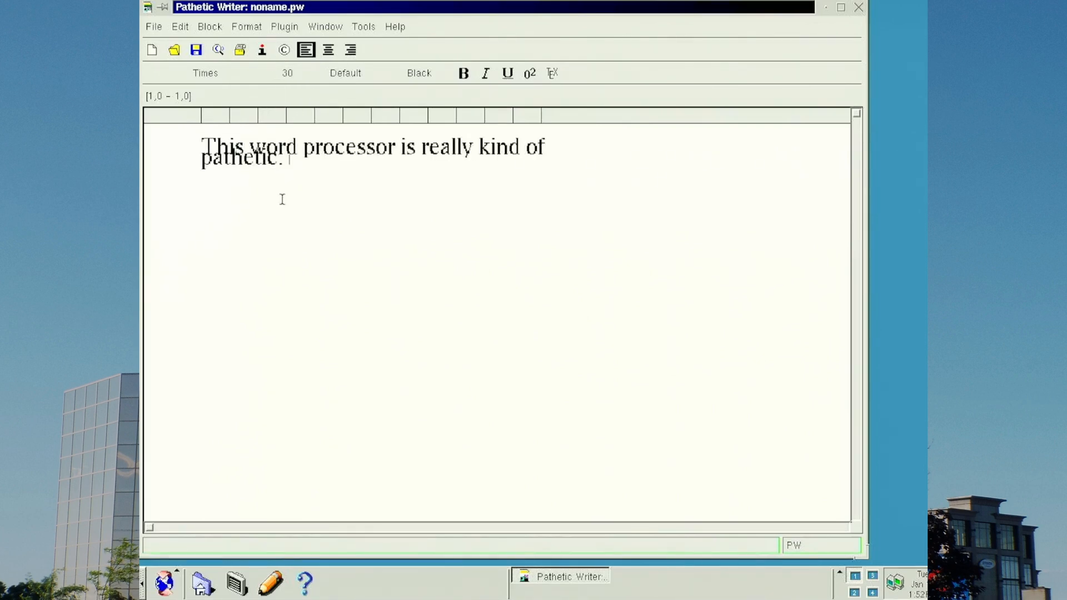
{"action": "type", "text": "We need a better word processor to install."}
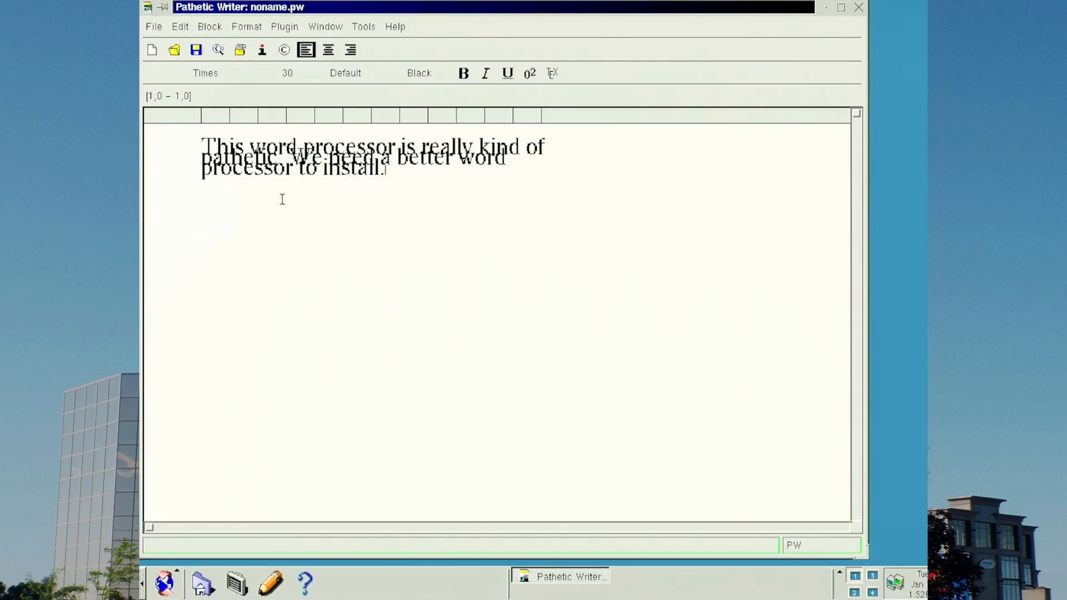
{"action": "type", "text": "unfortunately, I couldn't find abiword in the package repo"}
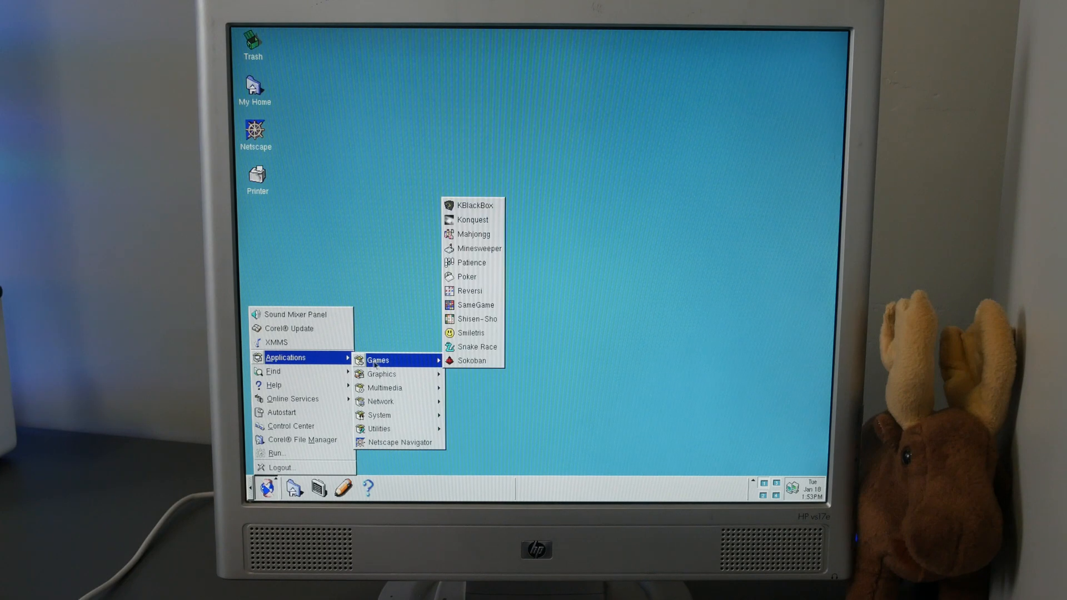
{"action": "mouse_move", "coordinate": [478, 248]}
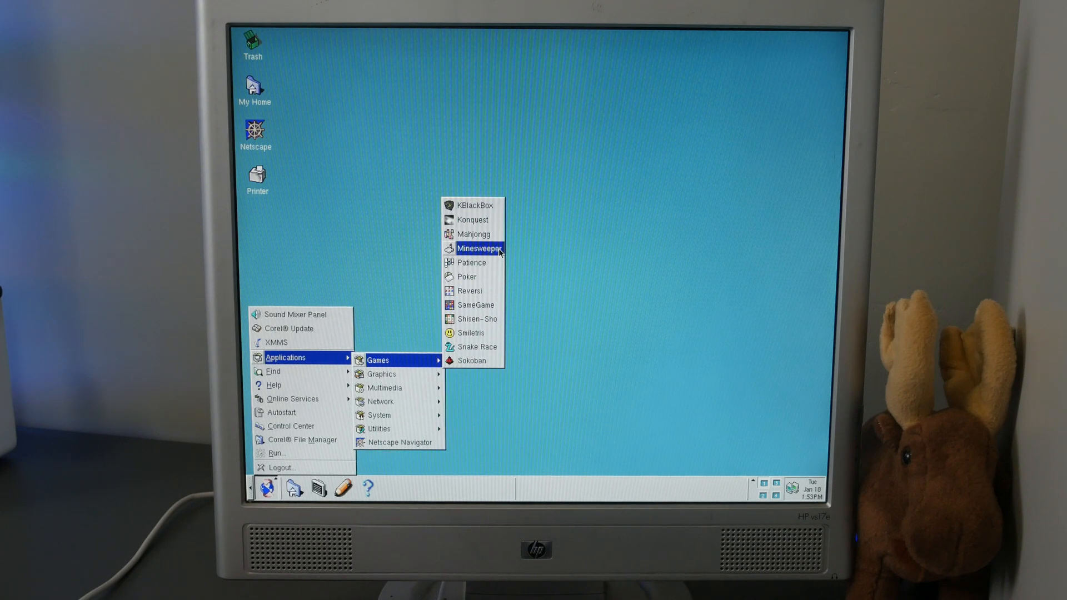
Step: Launch Minesweeper, peek at Options and Level menus, and uncover squares until a mine explodes
{"action": "left_click", "coordinate": [478, 248]}
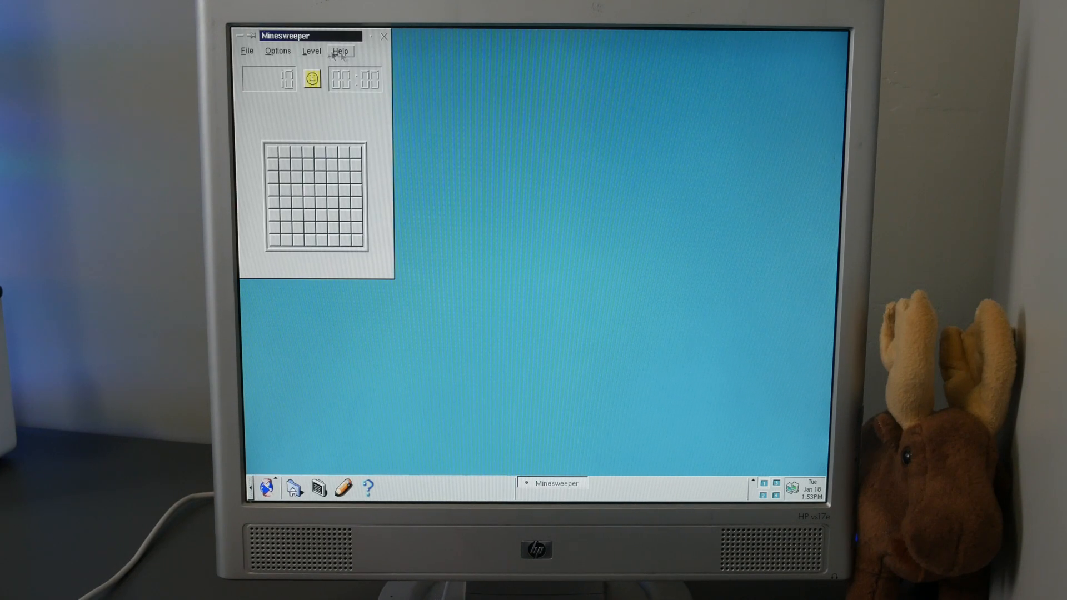
{"action": "mouse_move", "coordinate": [276, 51]}
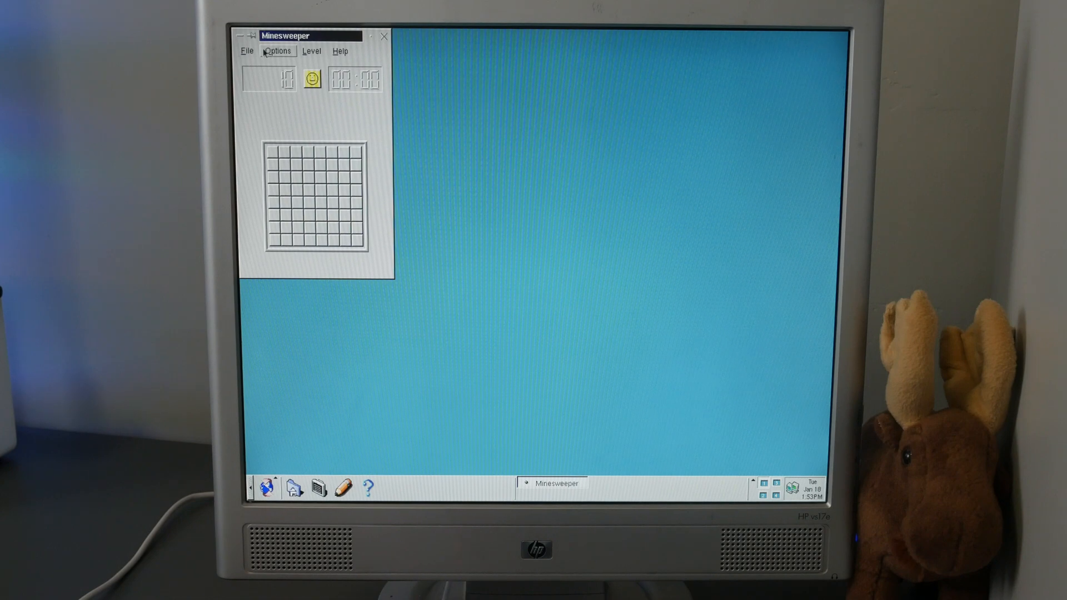
{"action": "left_click", "coordinate": [277, 51]}
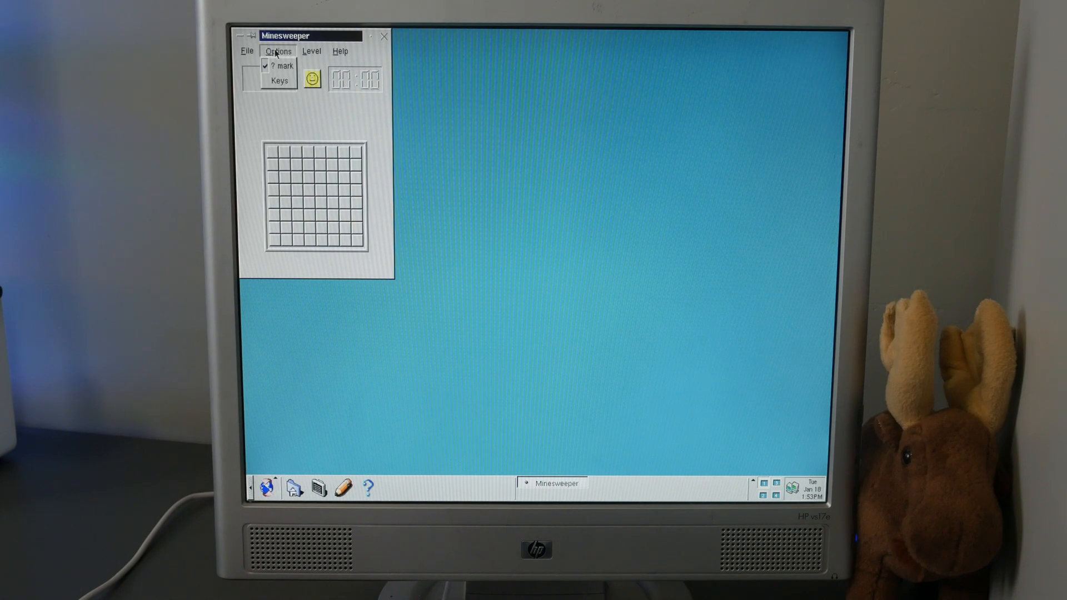
{"action": "left_click", "coordinate": [311, 51]}
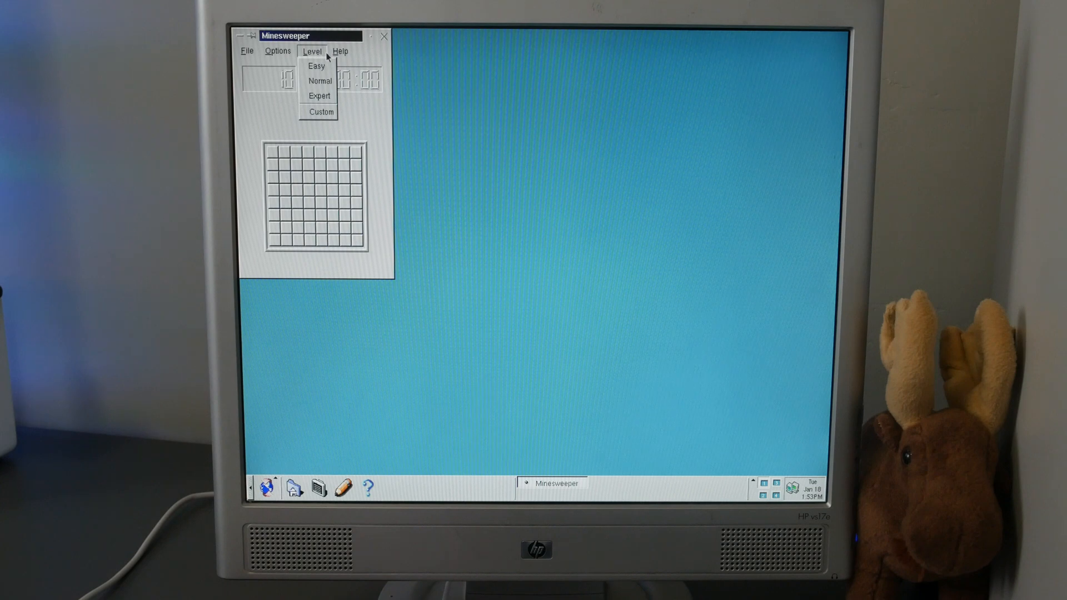
{"action": "left_click", "coordinate": [315, 66]}
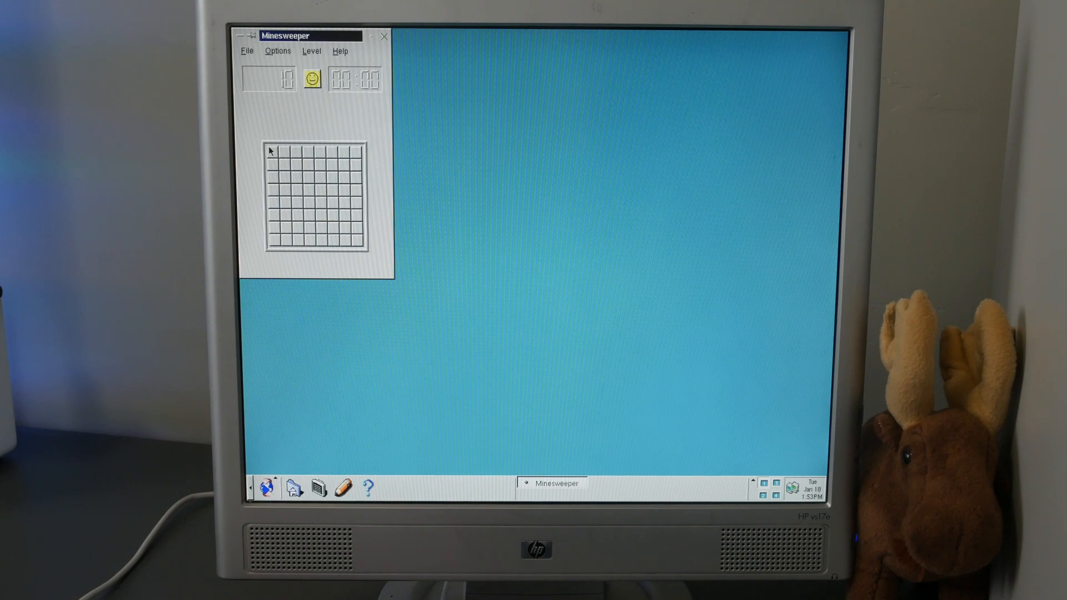
{"action": "left_click", "coordinate": [271, 164]}
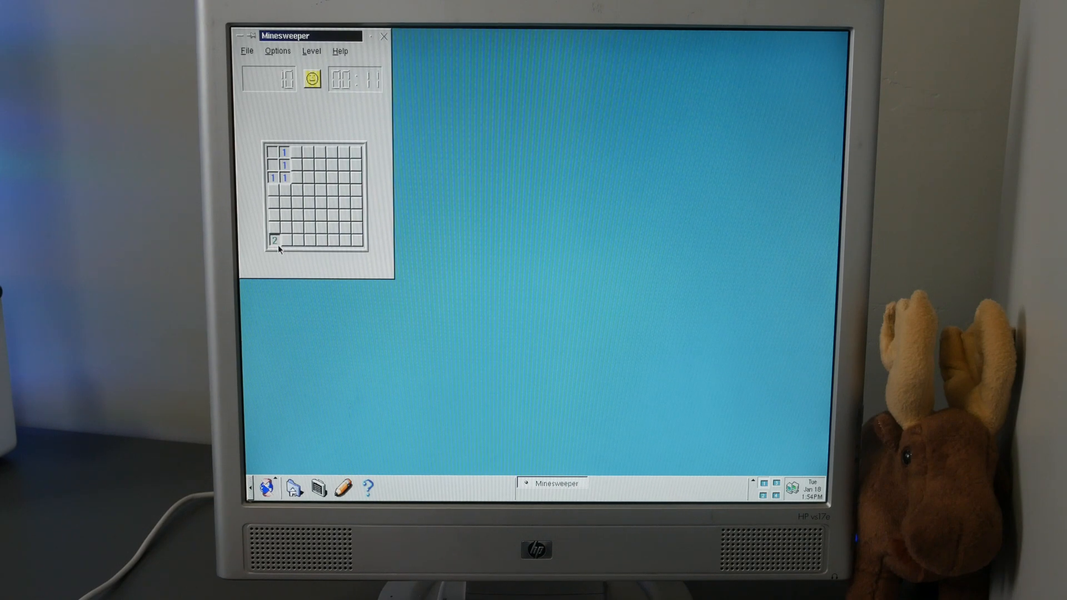
{"action": "left_click", "coordinate": [285, 229]}
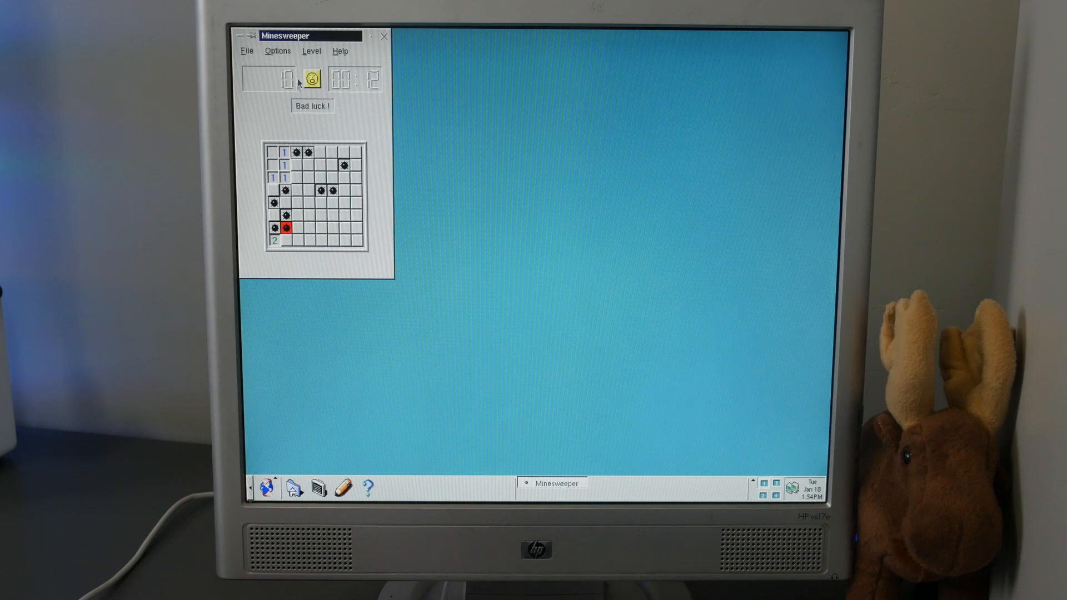
Step: Restart via the smiley, mark both top corners, uncover more squares and flag a suspected mine
{"action": "left_click", "coordinate": [311, 80]}
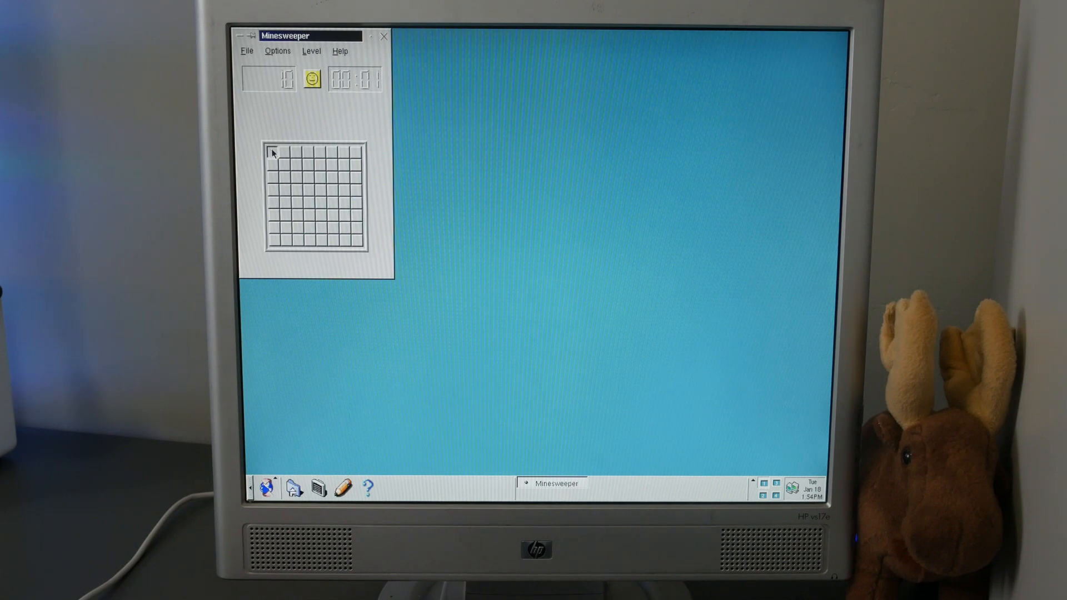
{"action": "left_click", "coordinate": [271, 153]}
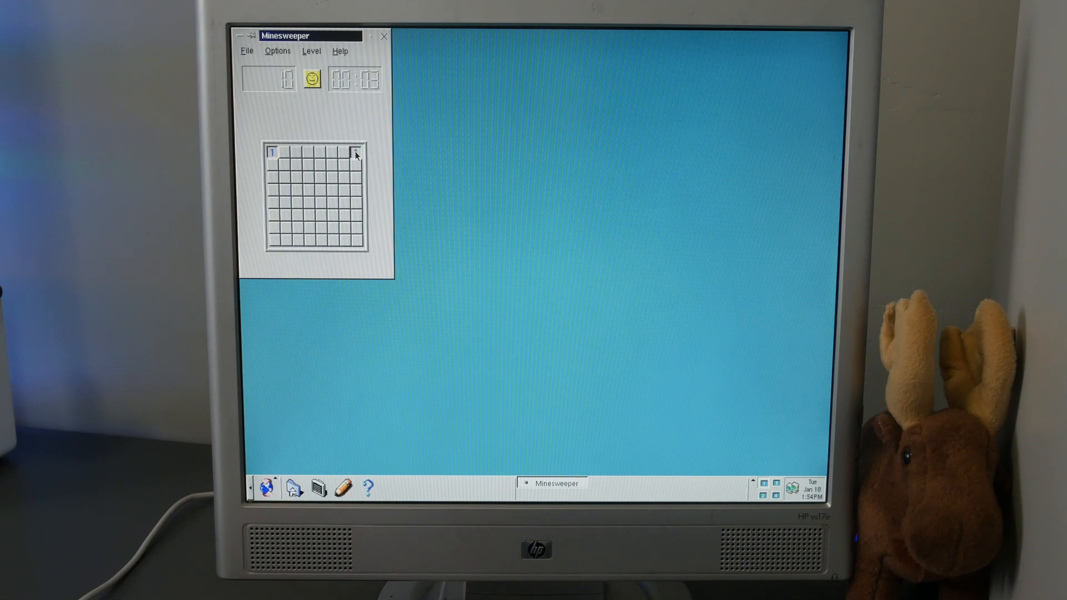
{"action": "left_click", "coordinate": [345, 227]}
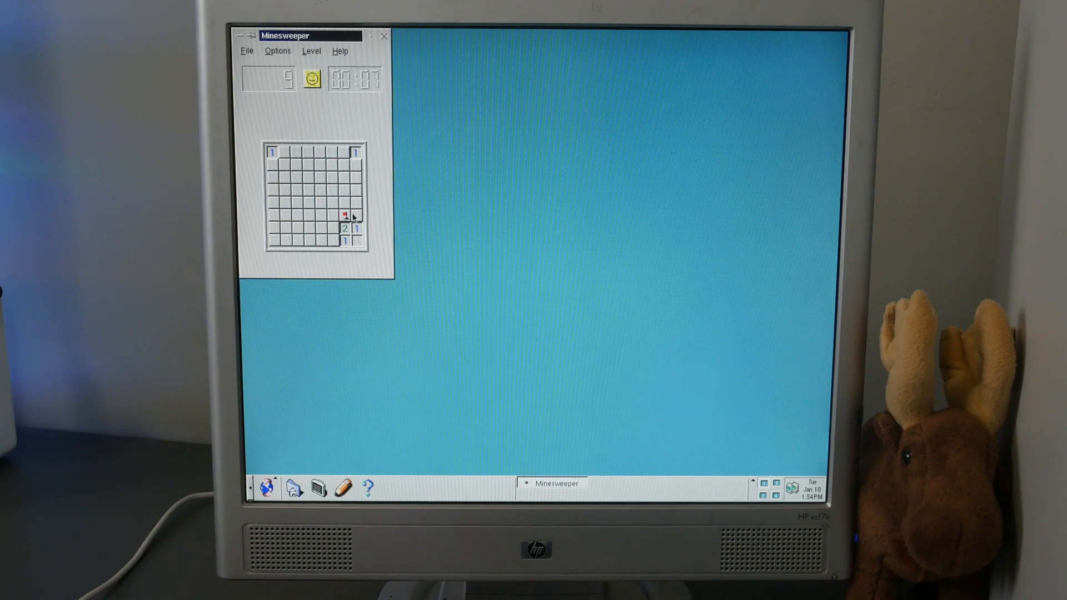
{"action": "left_click", "coordinate": [312, 80]}
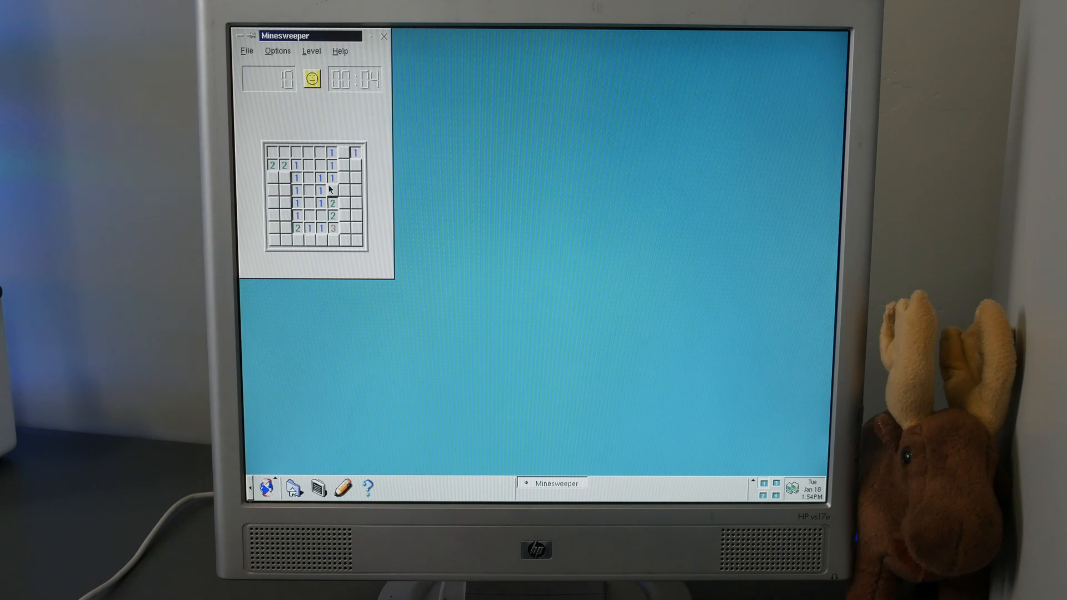
{"action": "right_click", "coordinate": [333, 190]}
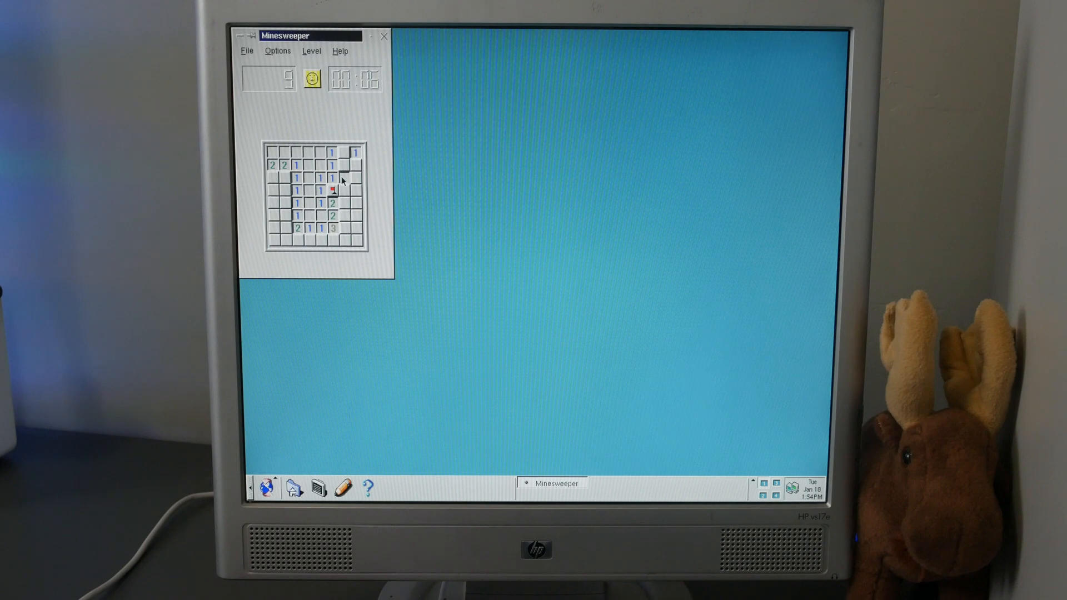